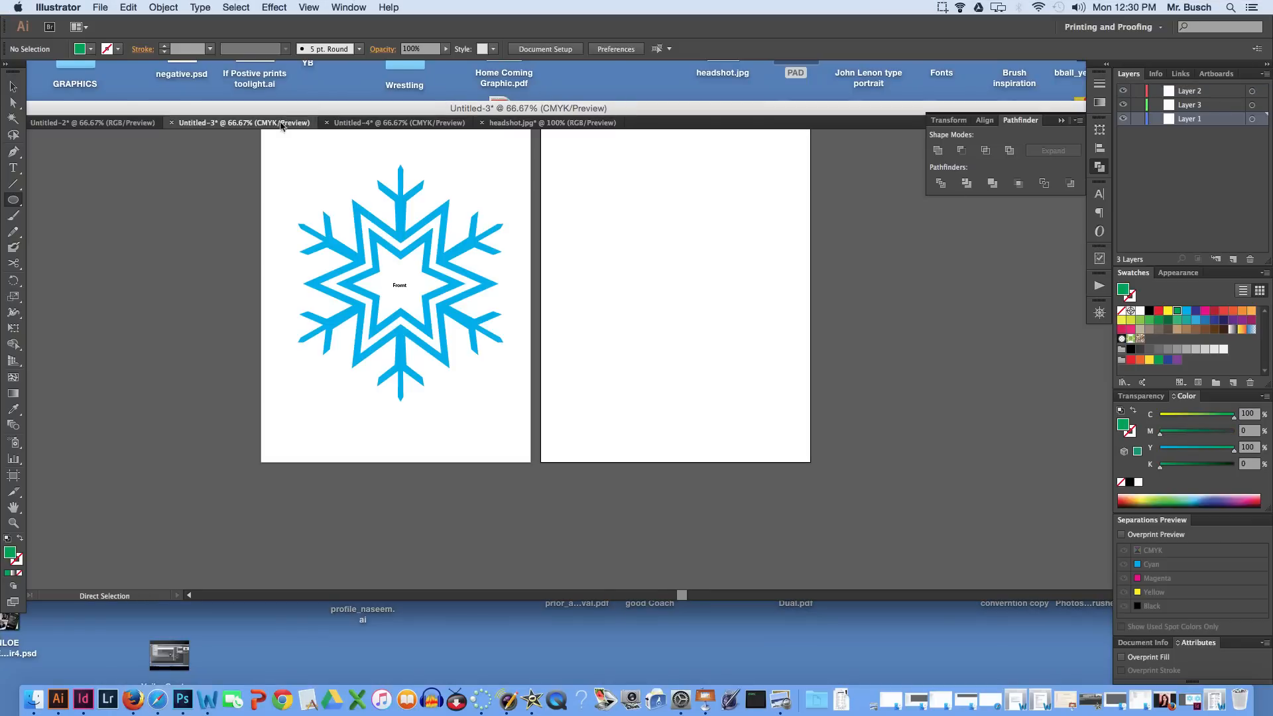
In Untitled-2, select the white snowflake group with the Selection tool.
left_click(91, 123)
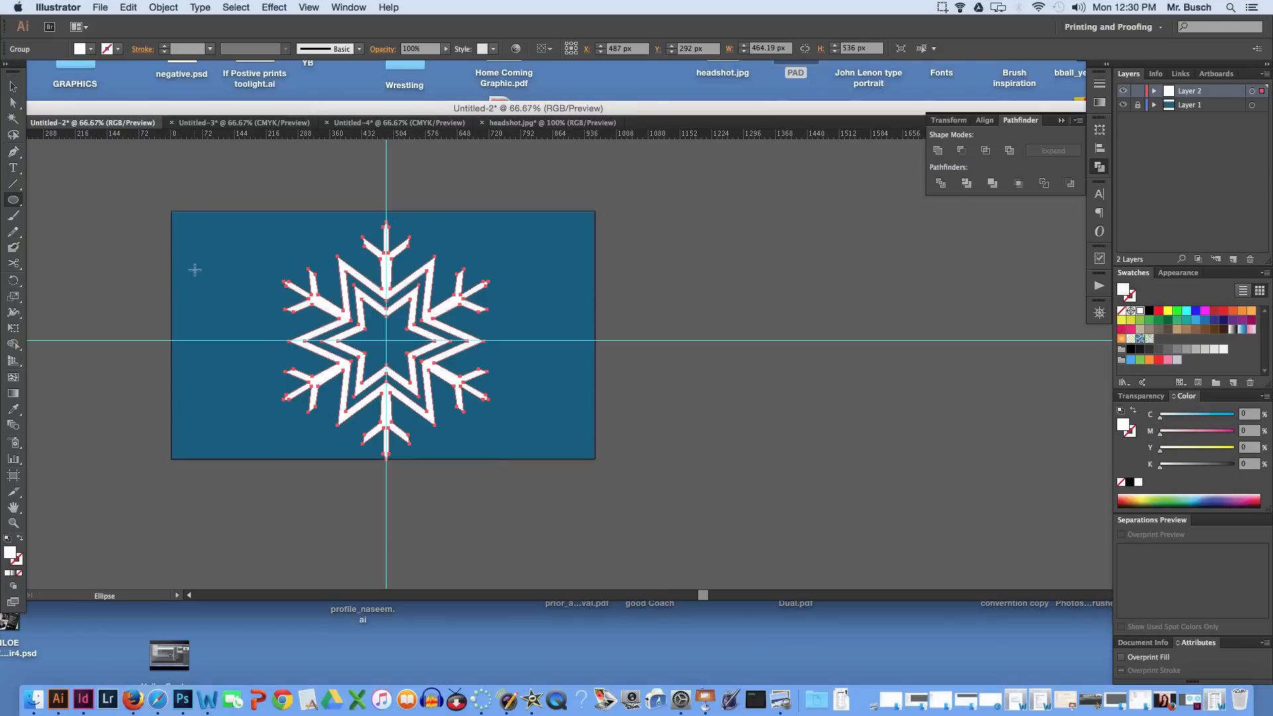
left_click(13, 87)
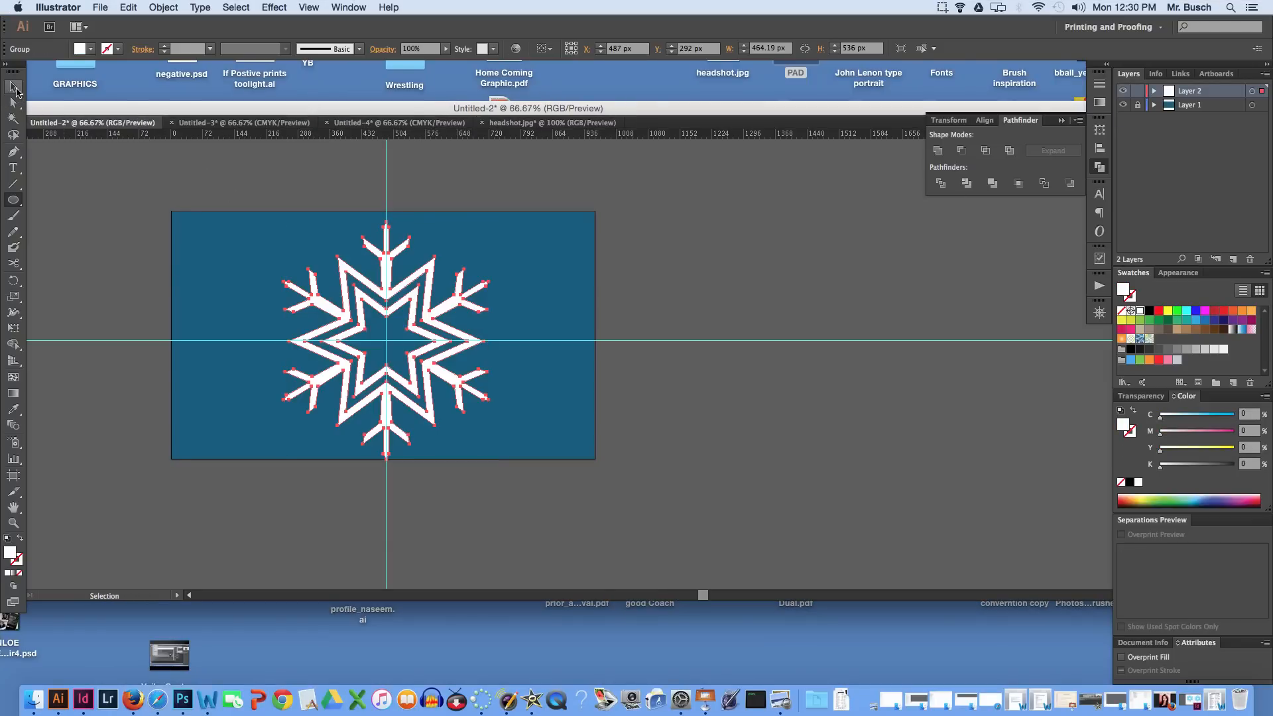
left_click(384, 336)
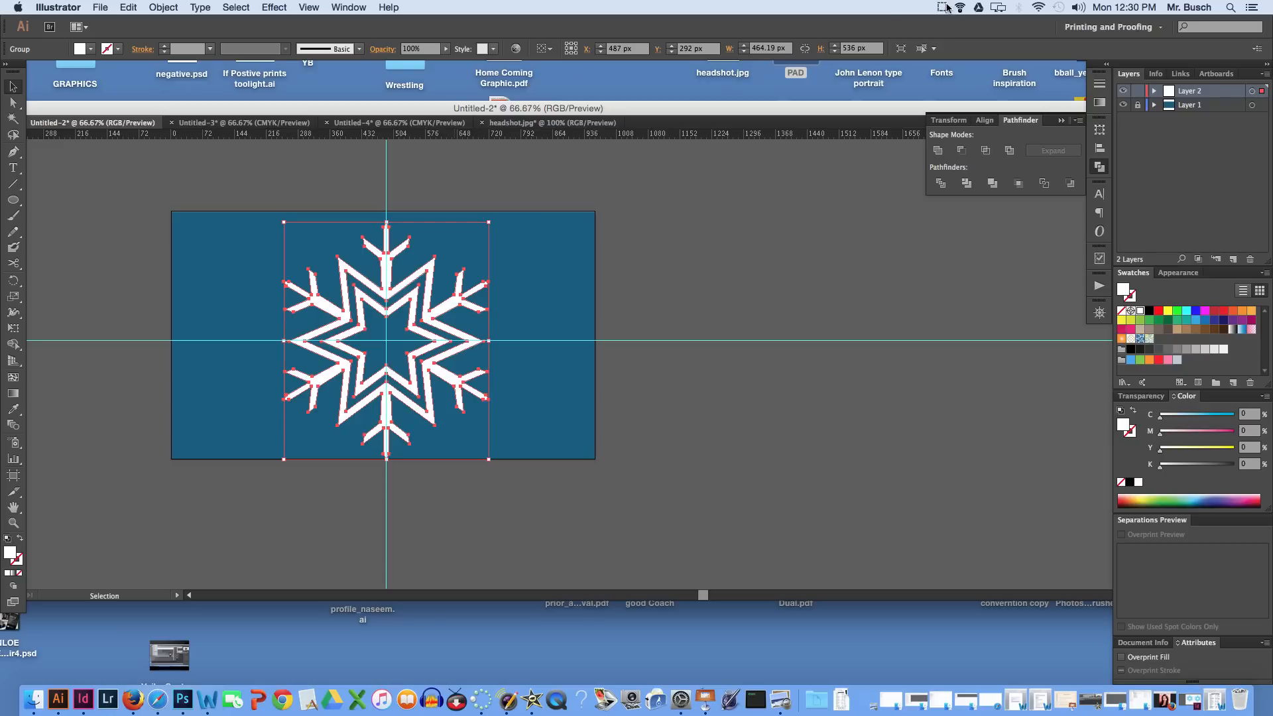
left_click(941, 6)
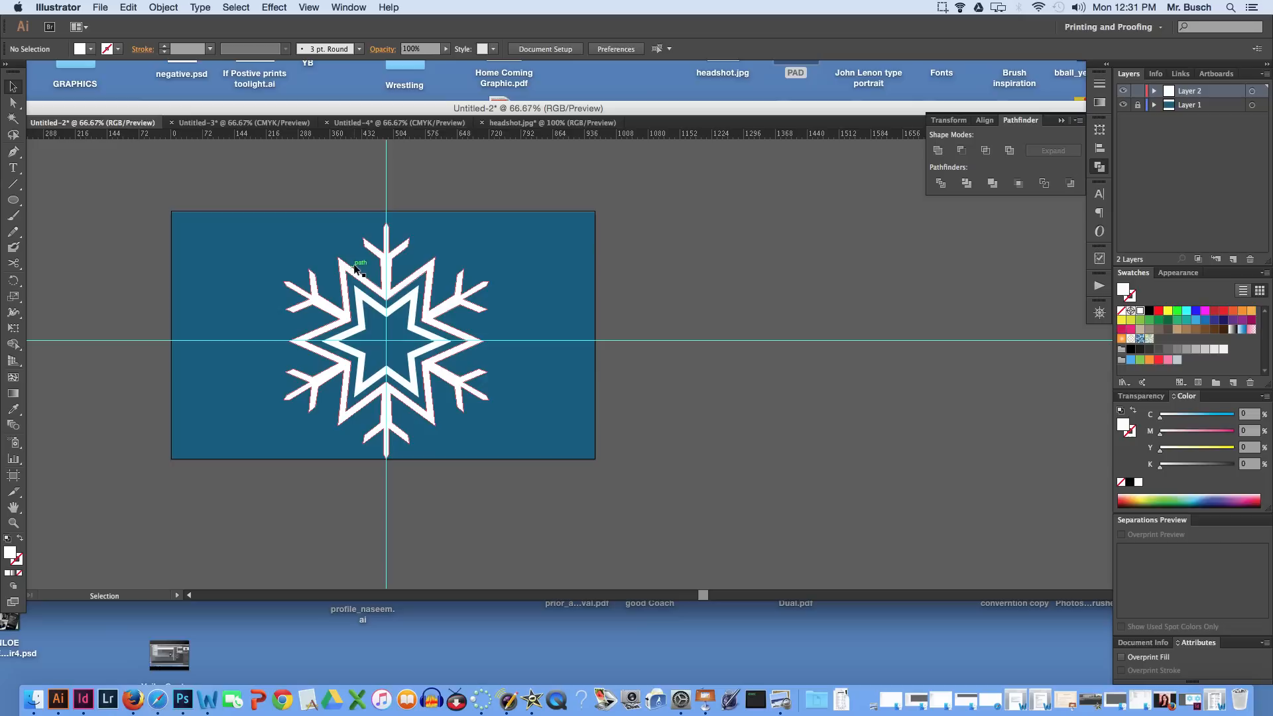
left_click(386, 297)
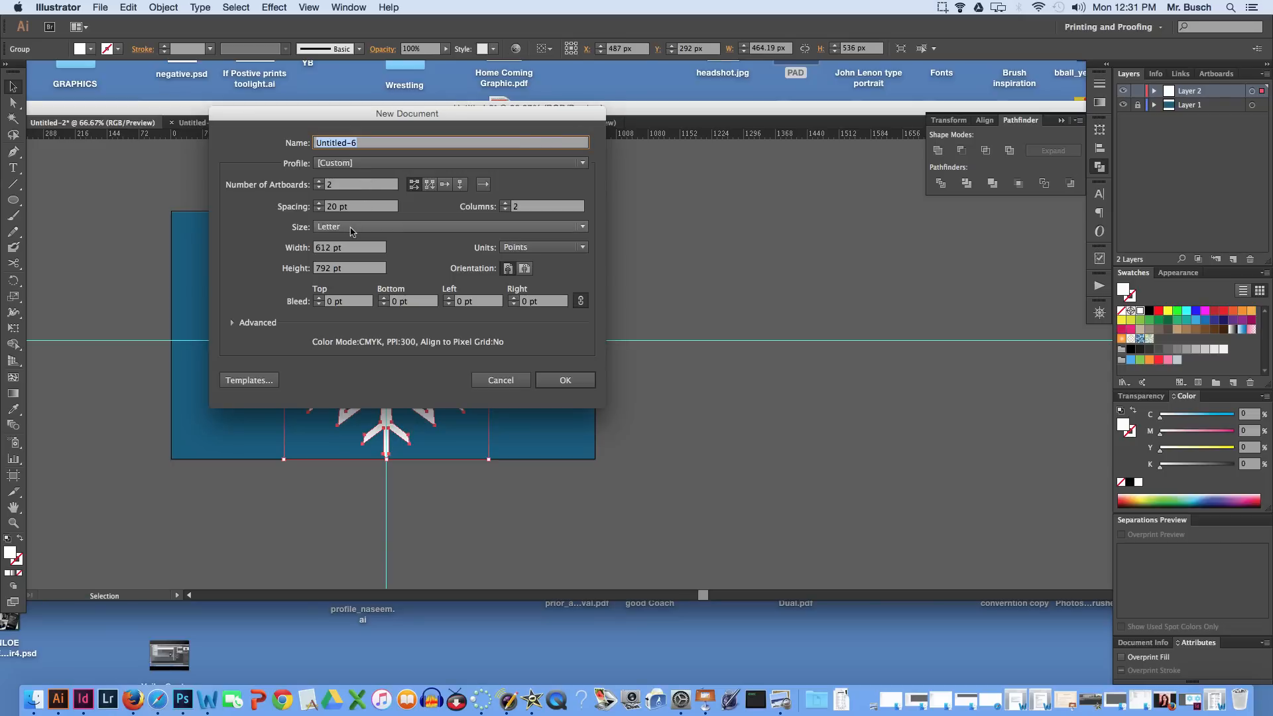
Create a document with 2 portrait Letter artboards using inches as units.
left_click(449, 162)
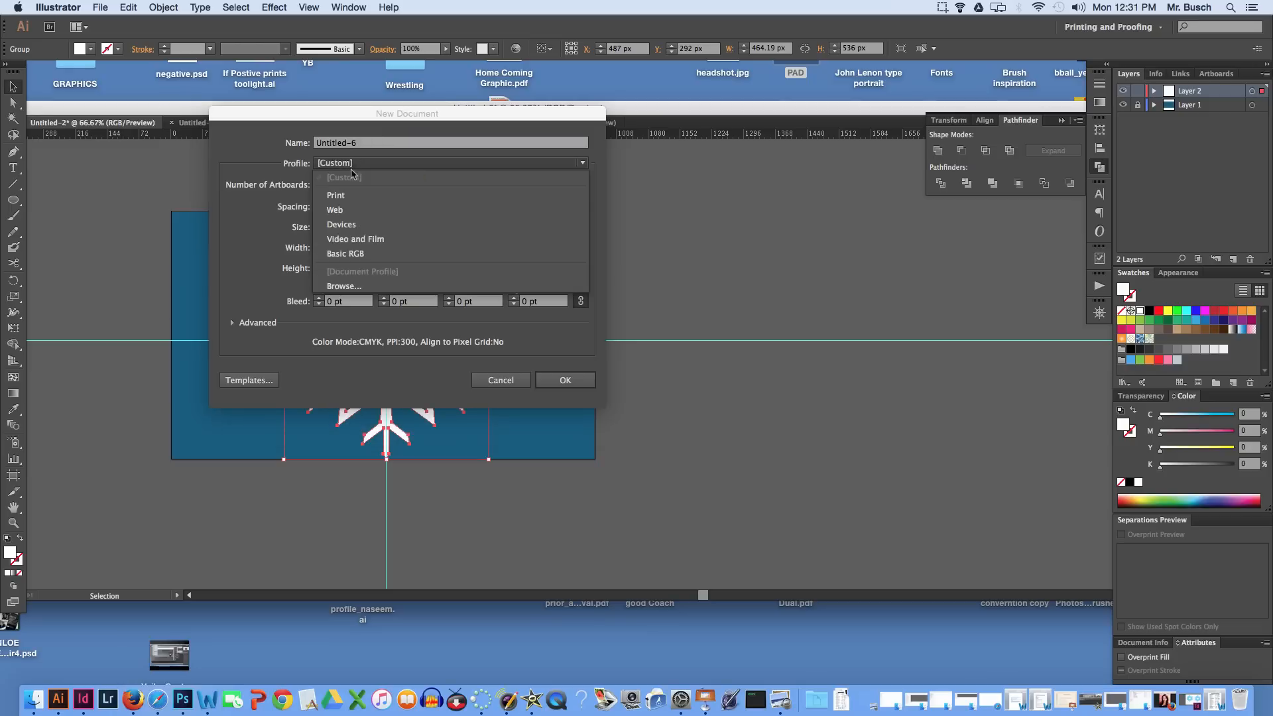
left_click(335, 195)
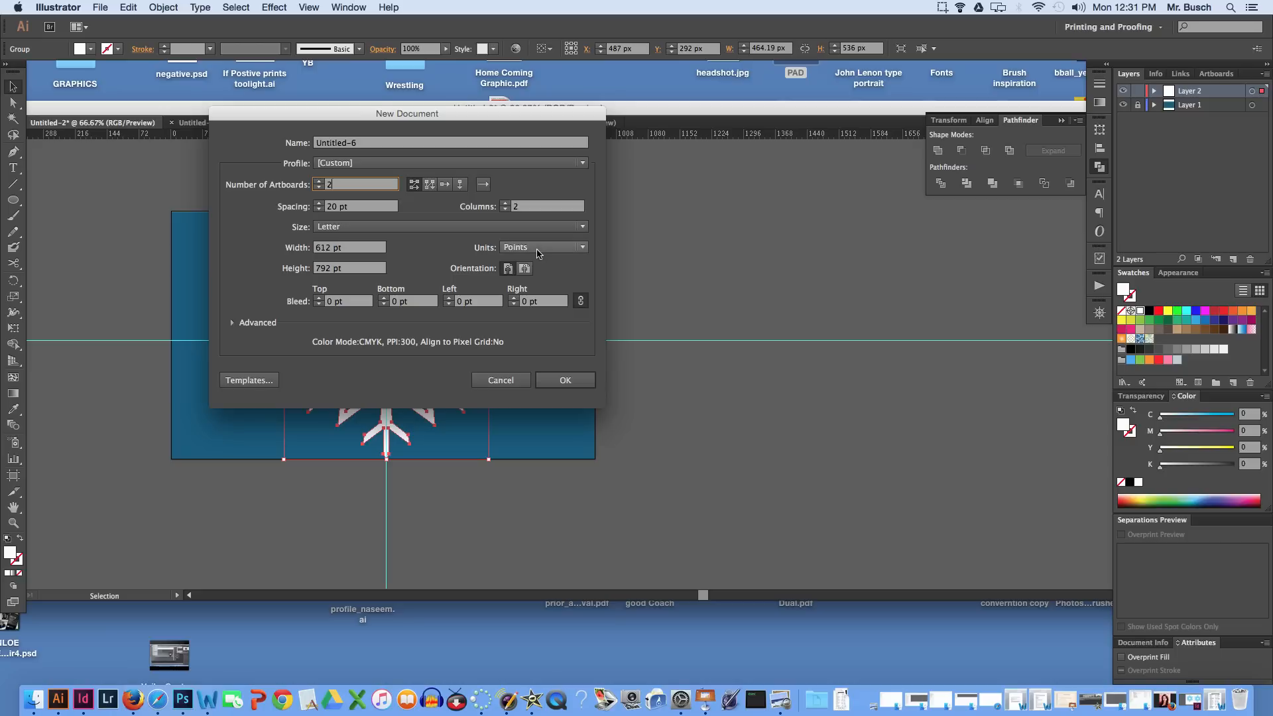
left_click(542, 247)
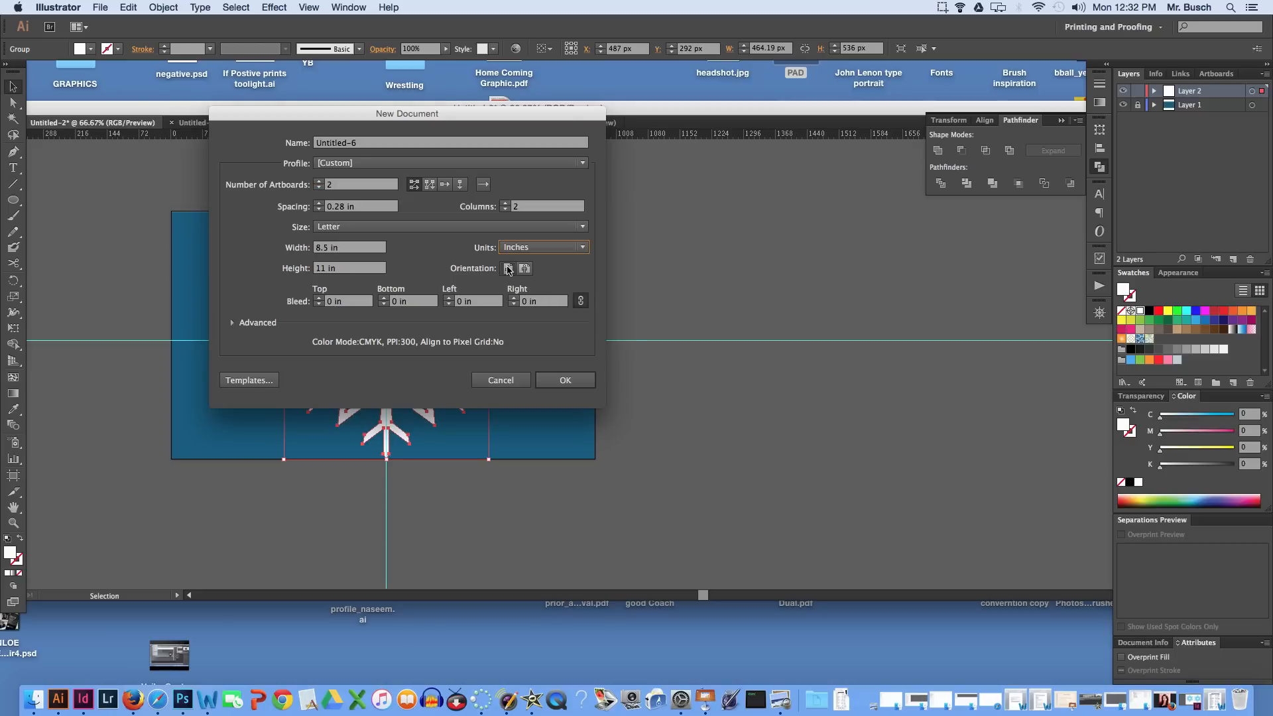
left_click(507, 268)
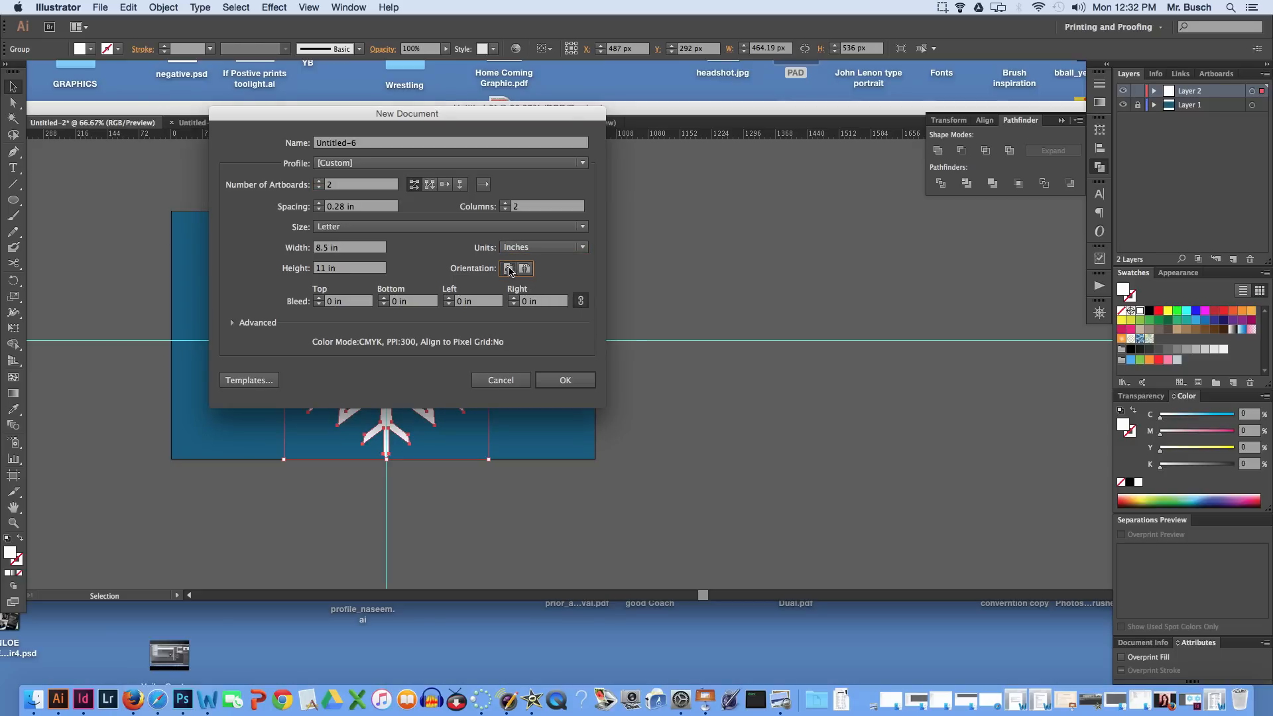
left_click(500, 380)
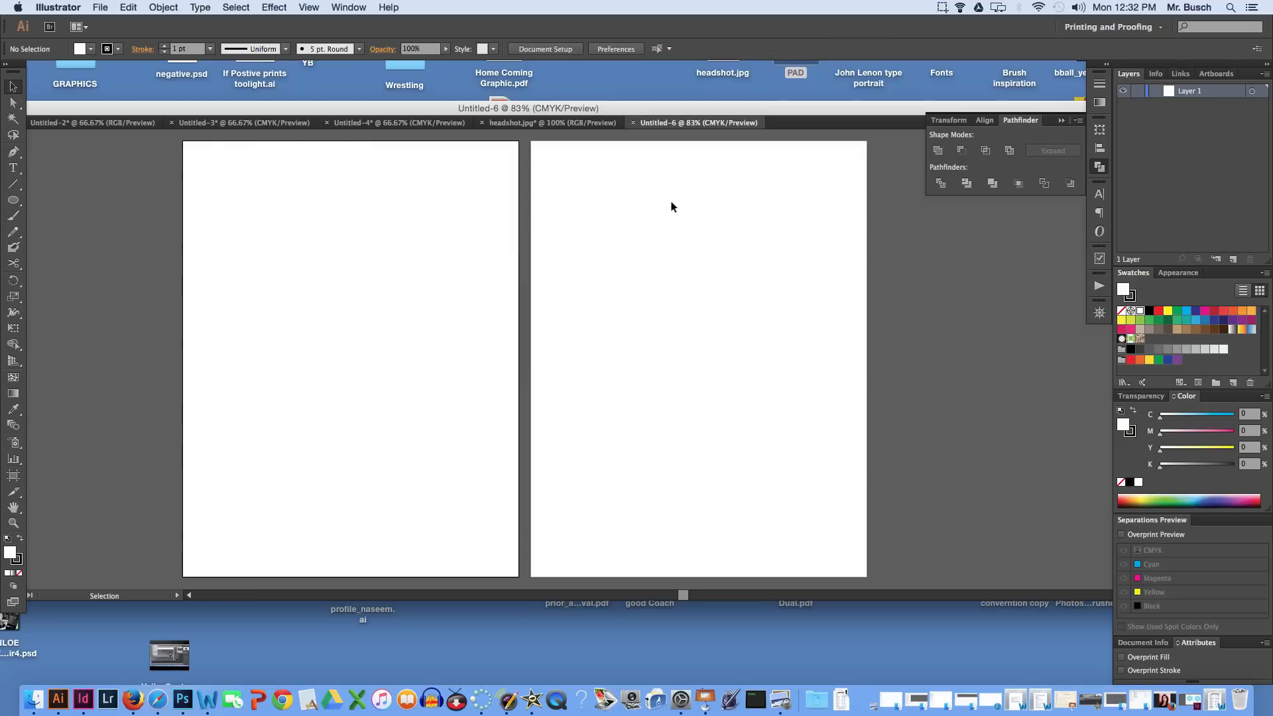
mouse_move(110, 145)
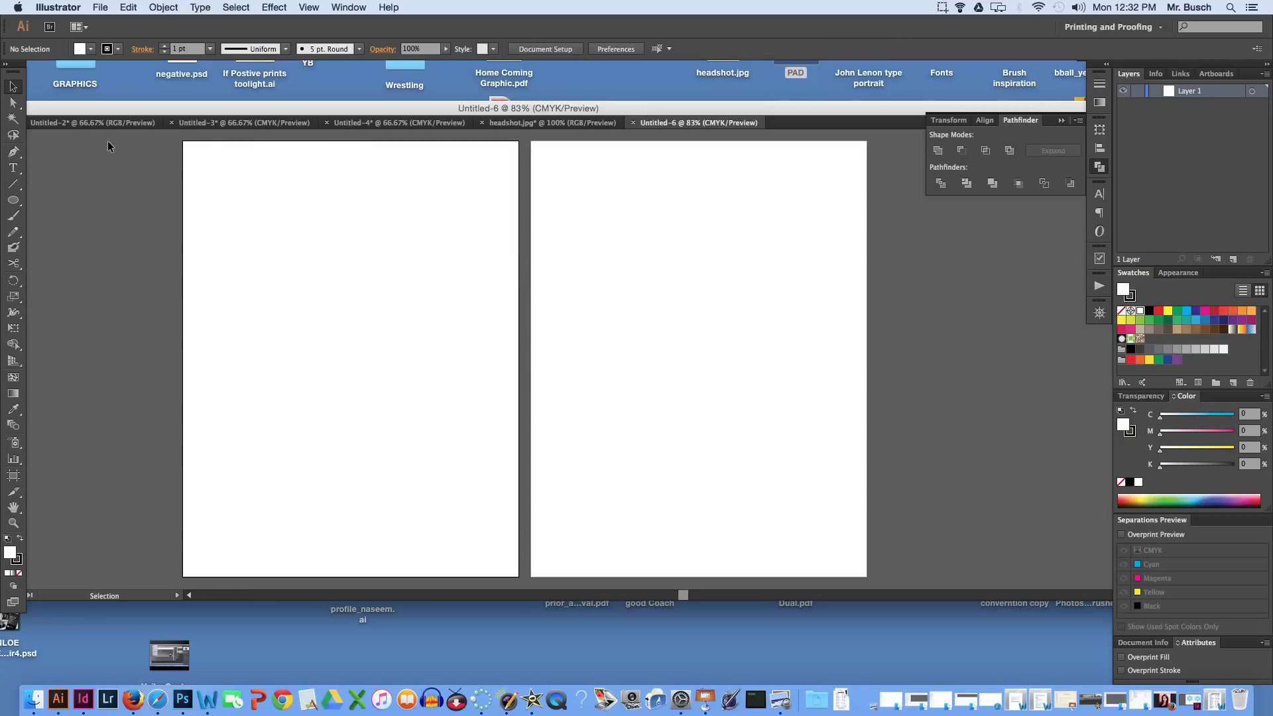
mouse_move(34, 200)
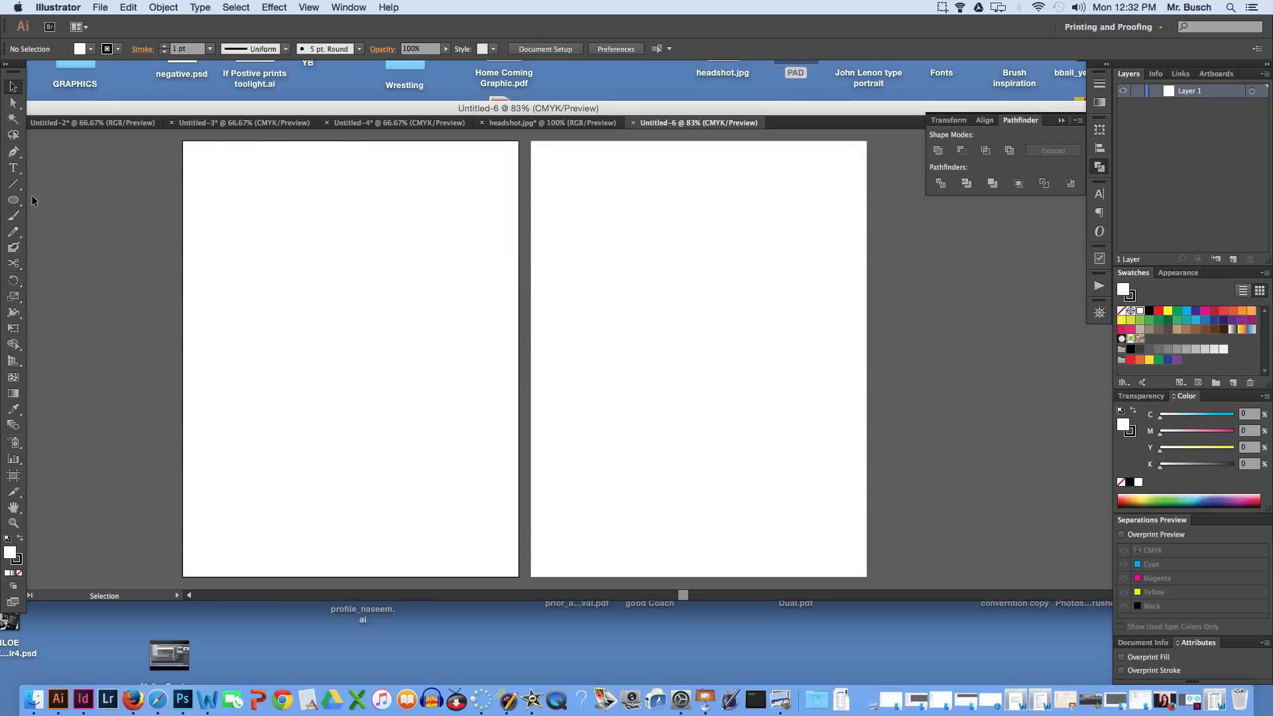
mouse_move(13, 200)
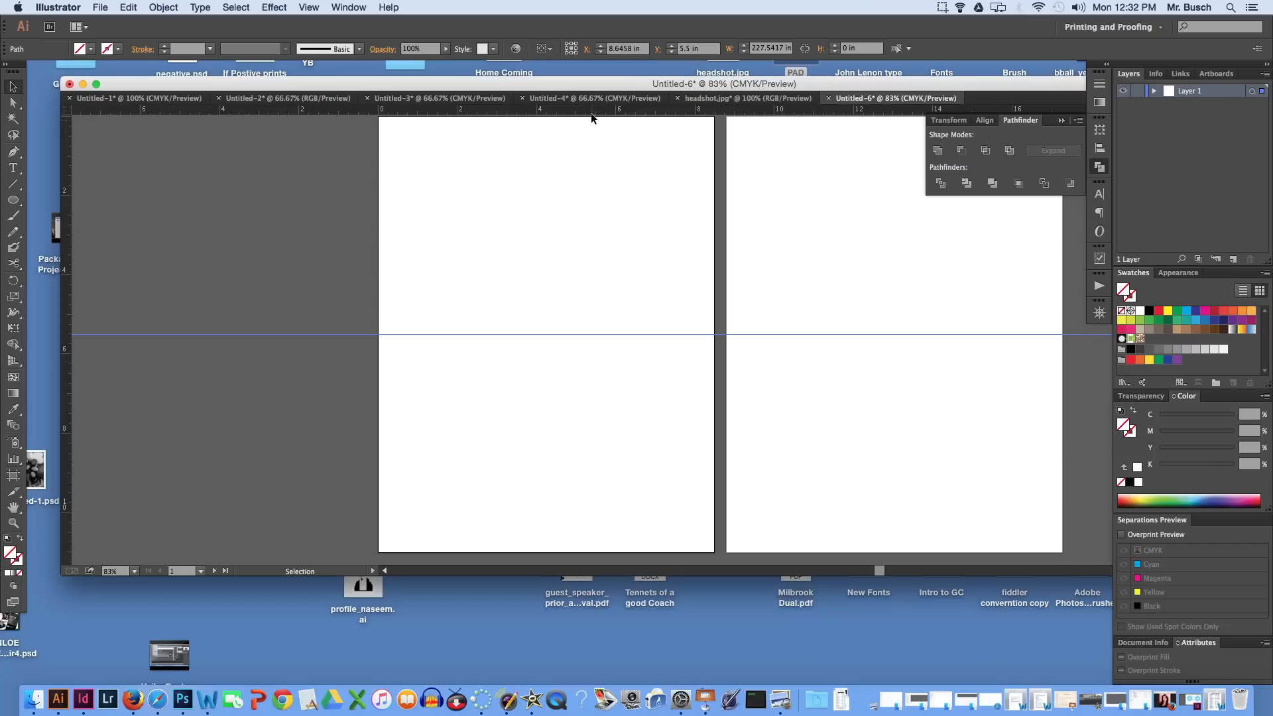
Drag a vertical guide onto page one and set its X position to 4.25.
left_click_drag(593, 118, 543, 325)
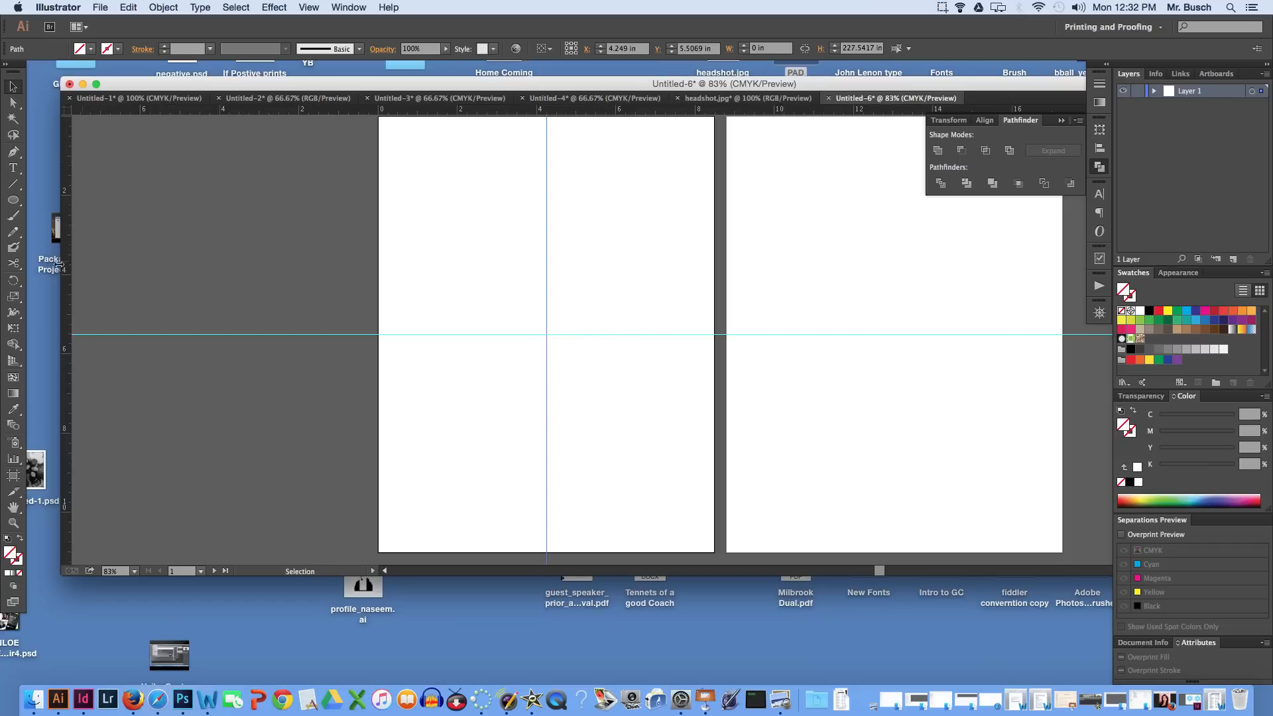
left_click_drag(546, 244, 554, 243)
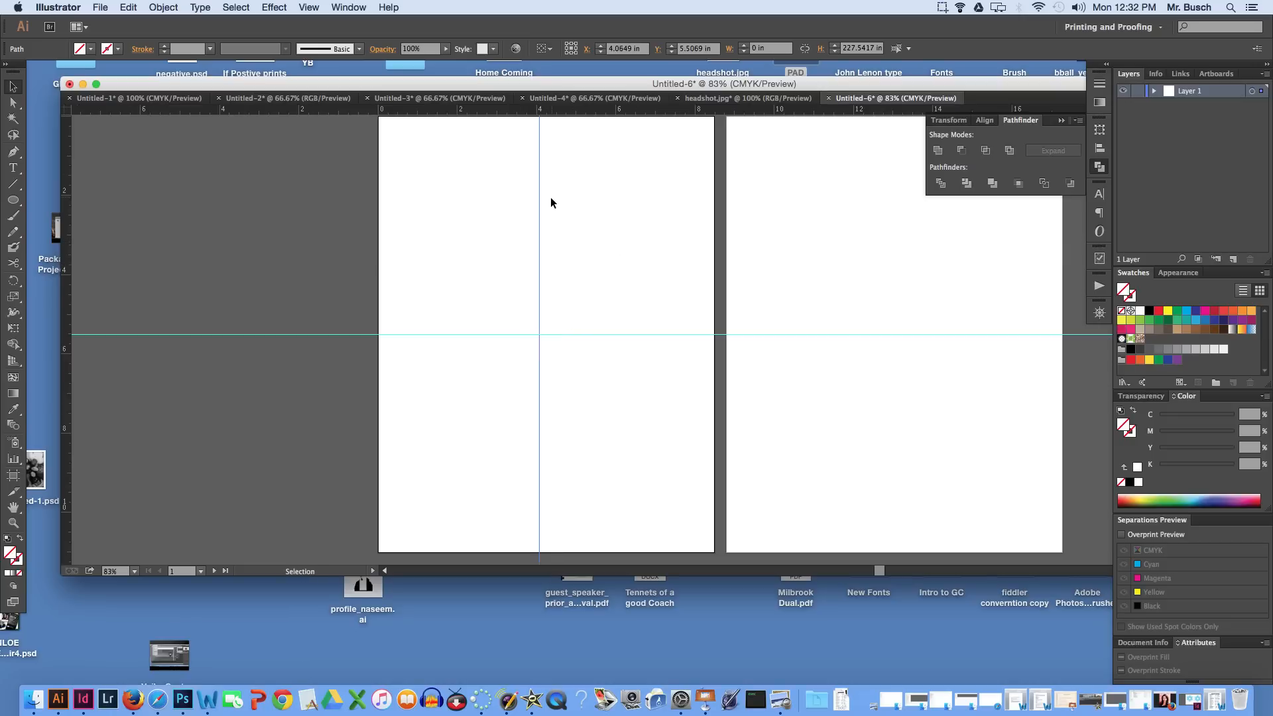
left_click(623, 48)
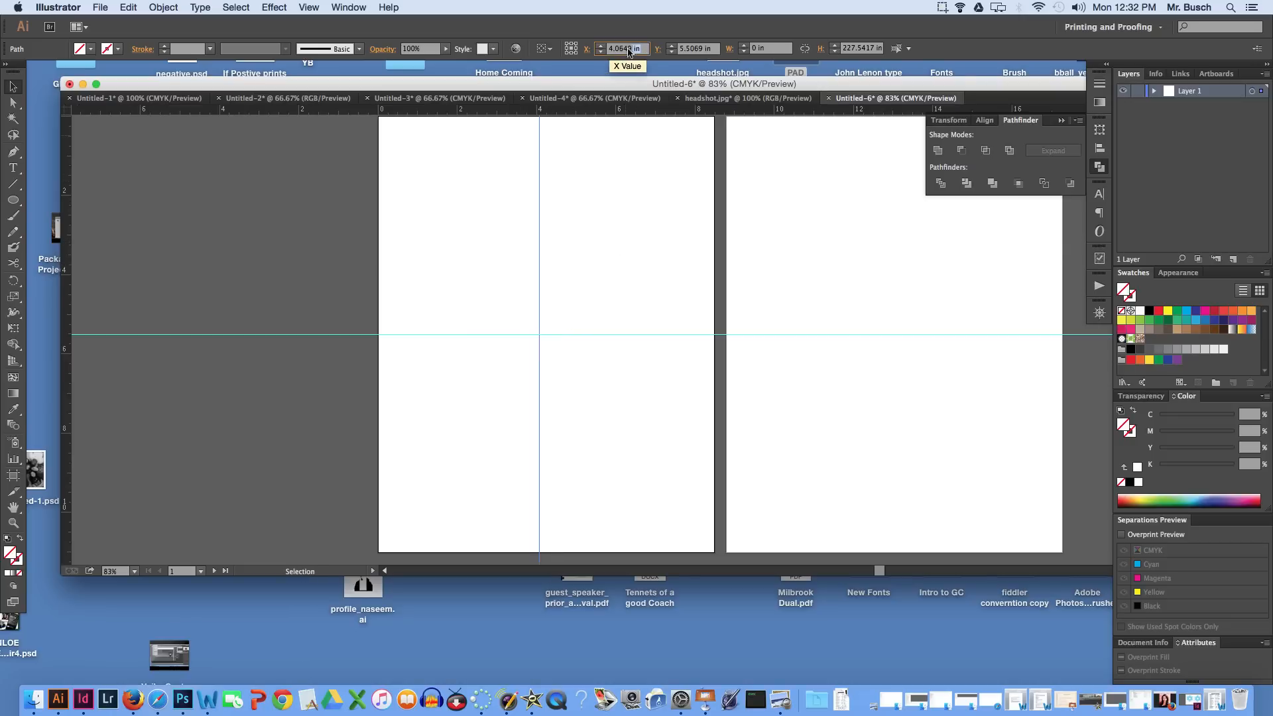
type("4.25")
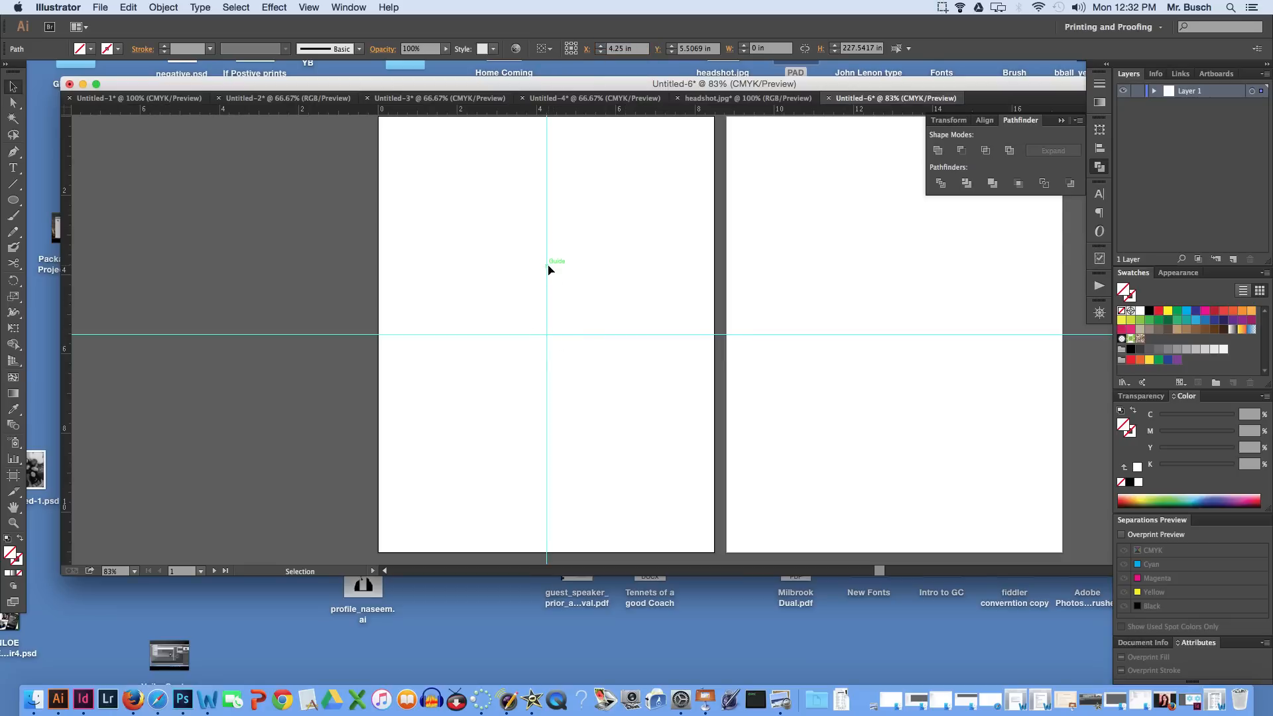
mouse_move(518, 306)
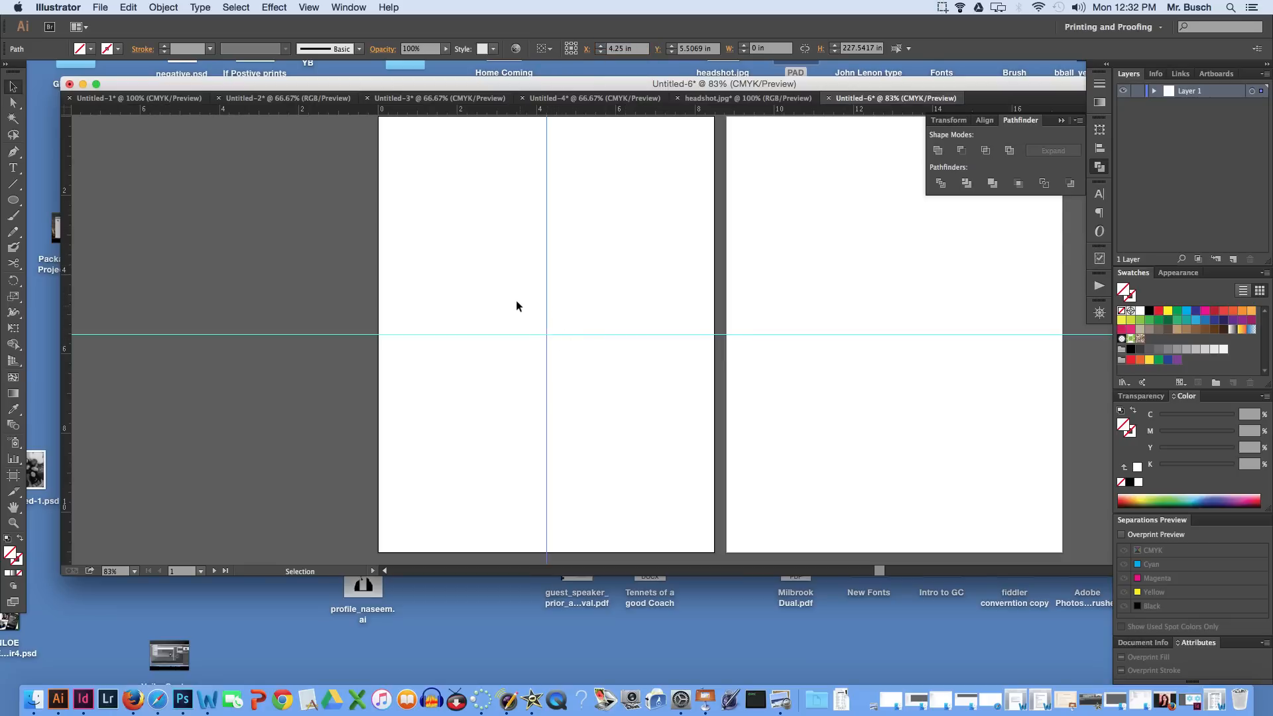
mouse_move(503, 305)
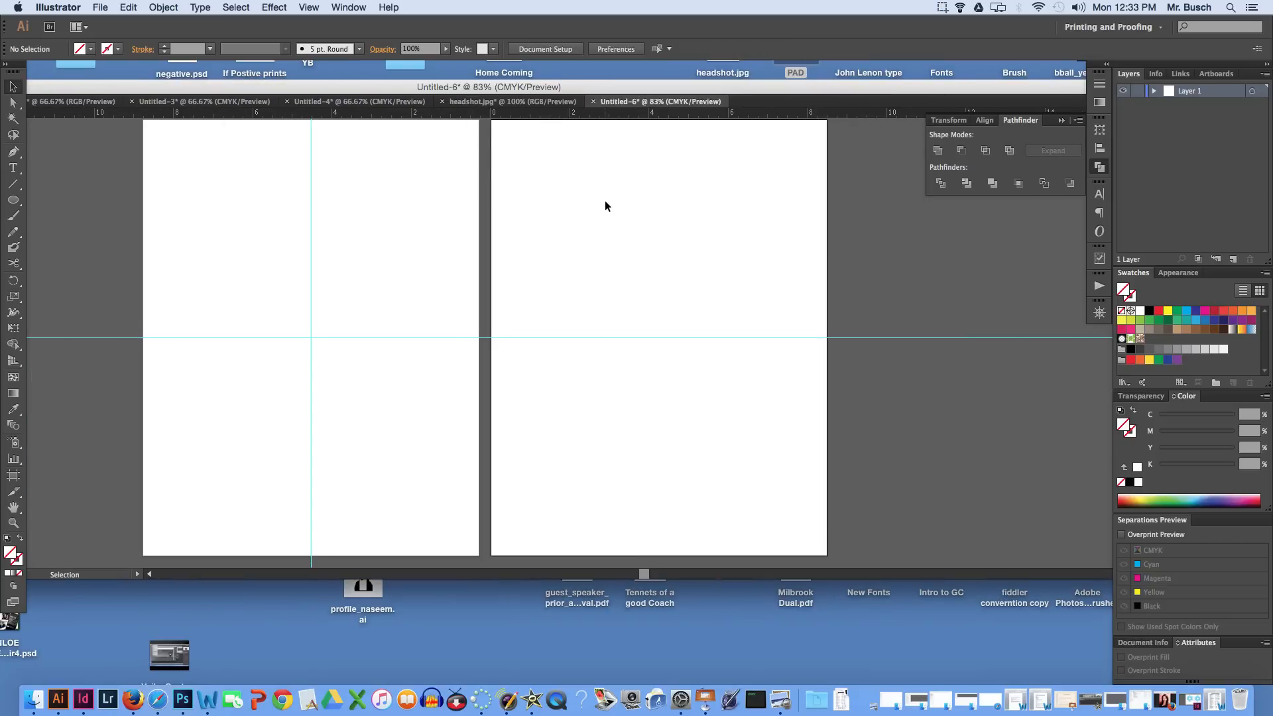
Rename the document's only layer to 'guides'.
left_click(127, 7)
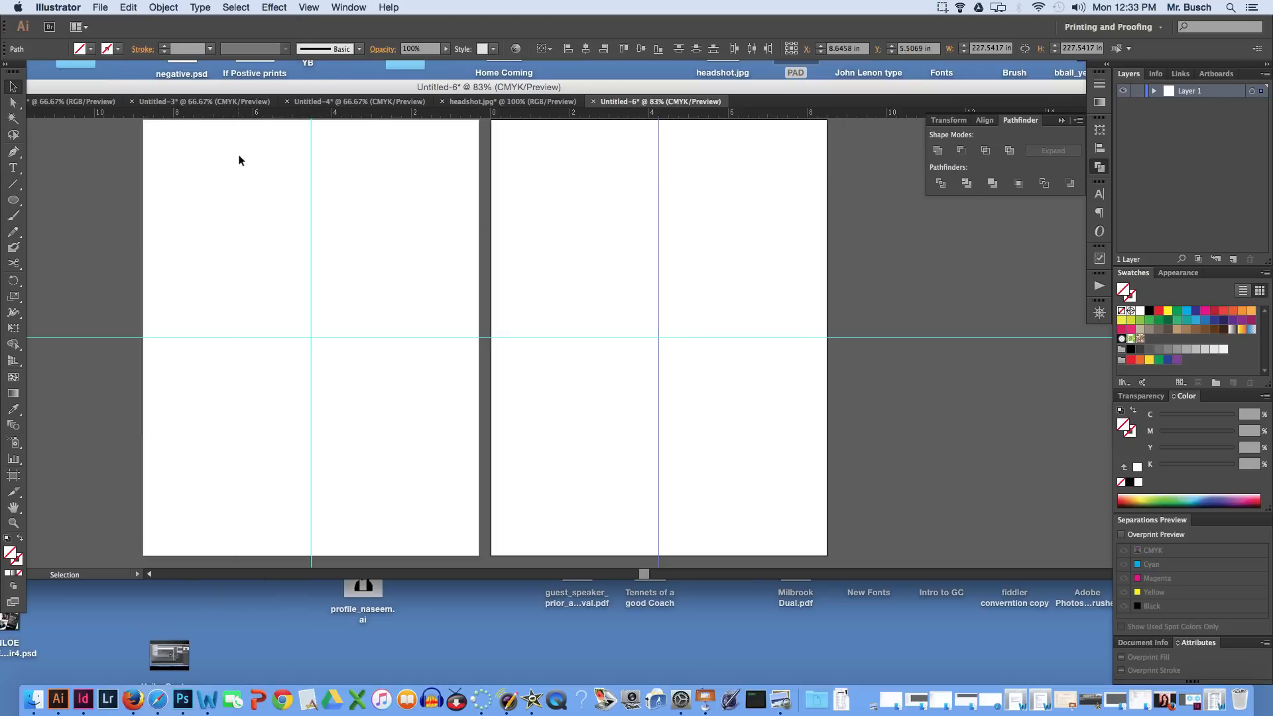
mouse_move(715, 257)
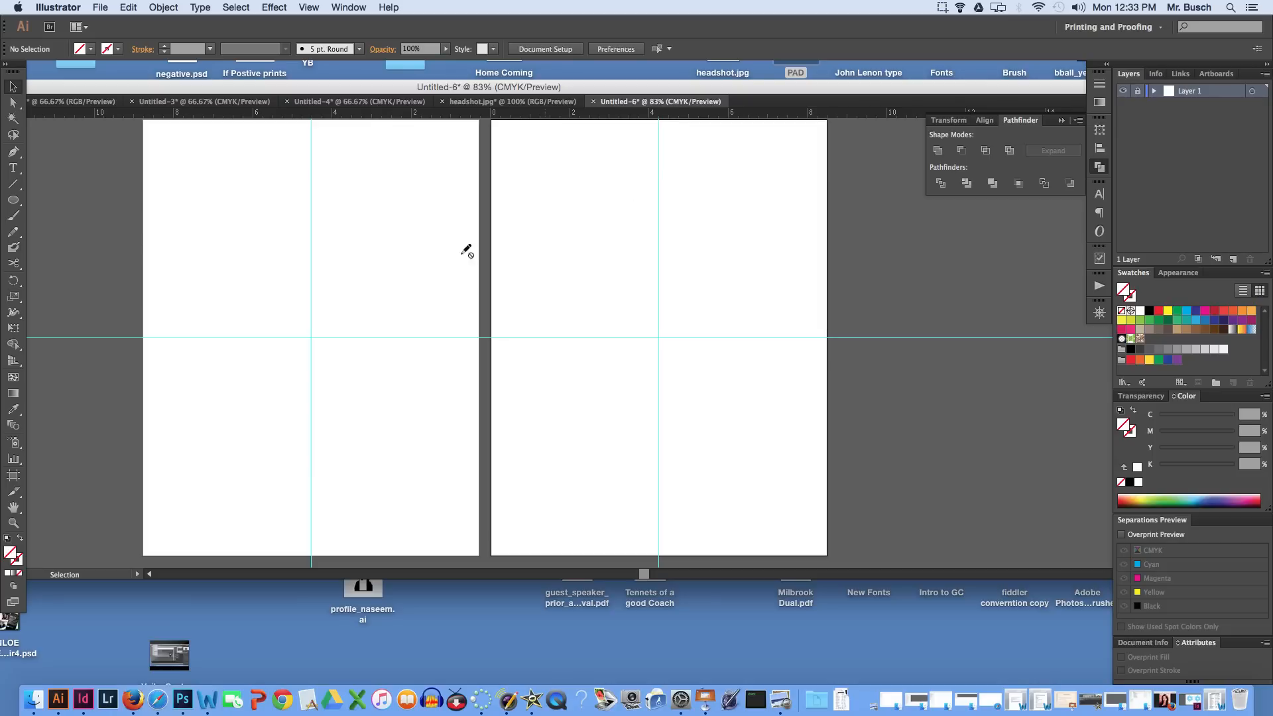
double_click(1200, 90)
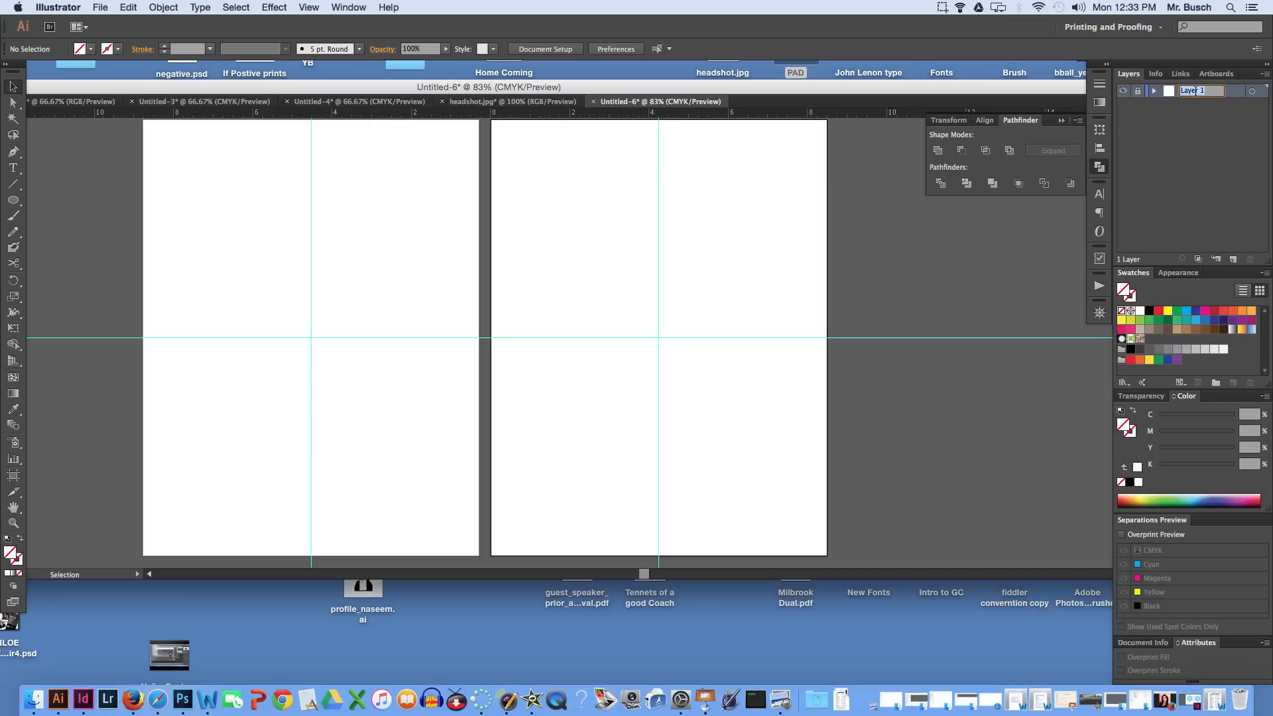
type("guides")
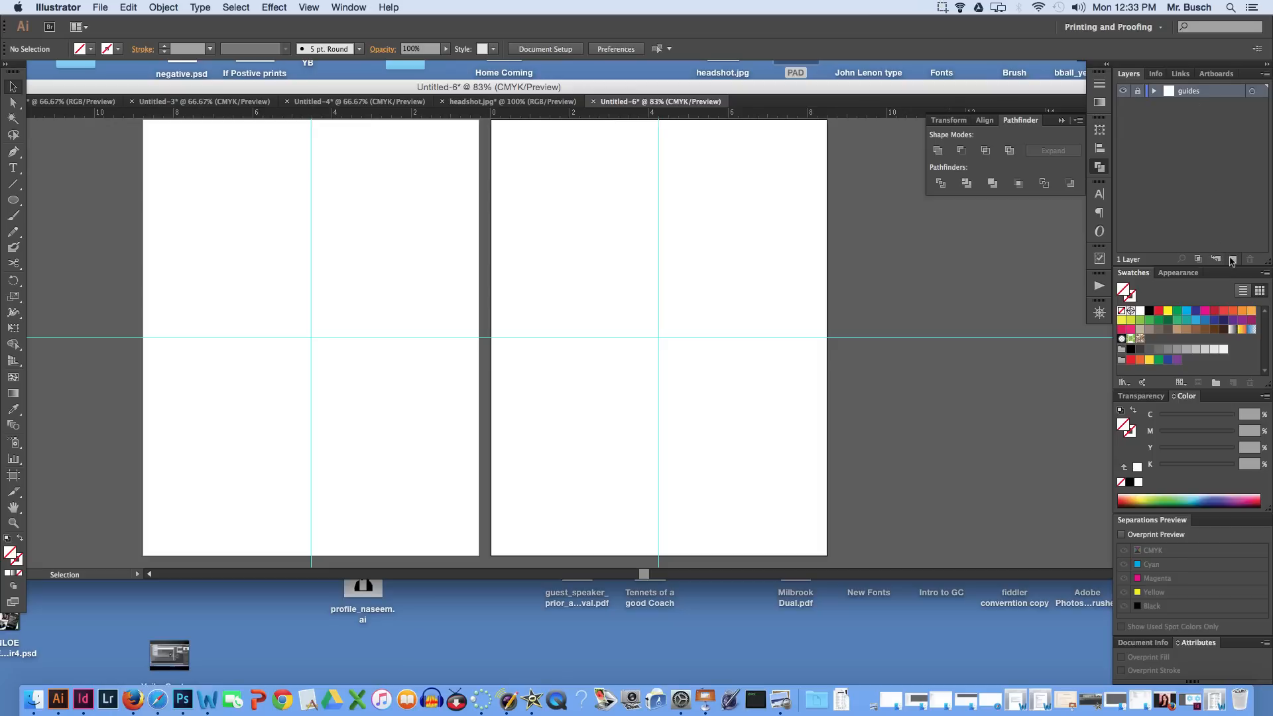
On a new layer, draw a green circle at the guides and copy it to the right artboard.
left_click(1232, 260)
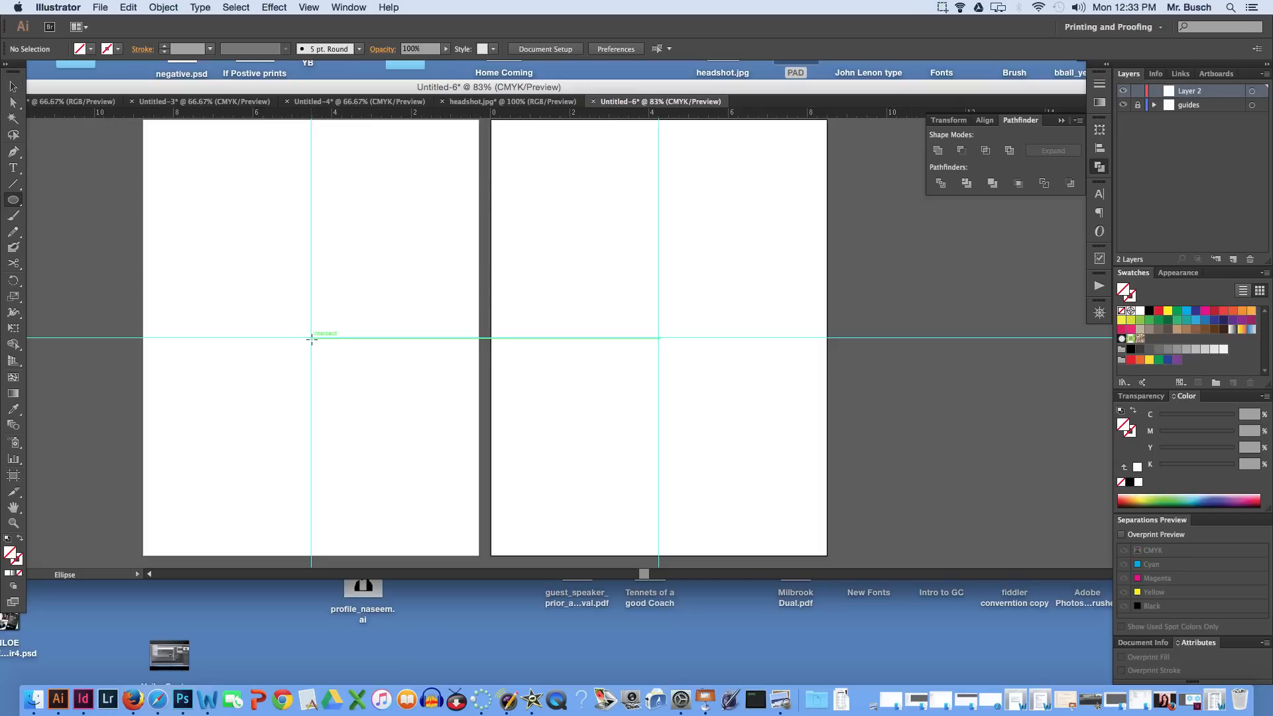
left_click_drag(311, 339, 349, 373)
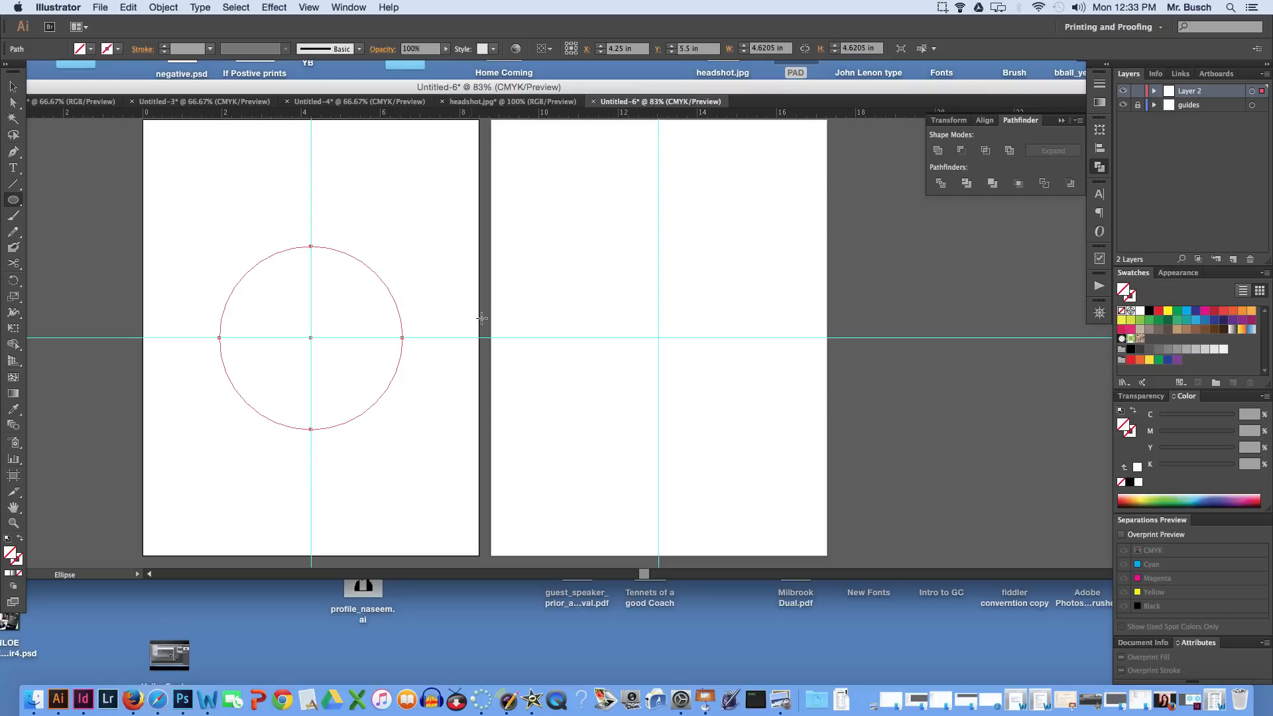
left_click(1149, 311)
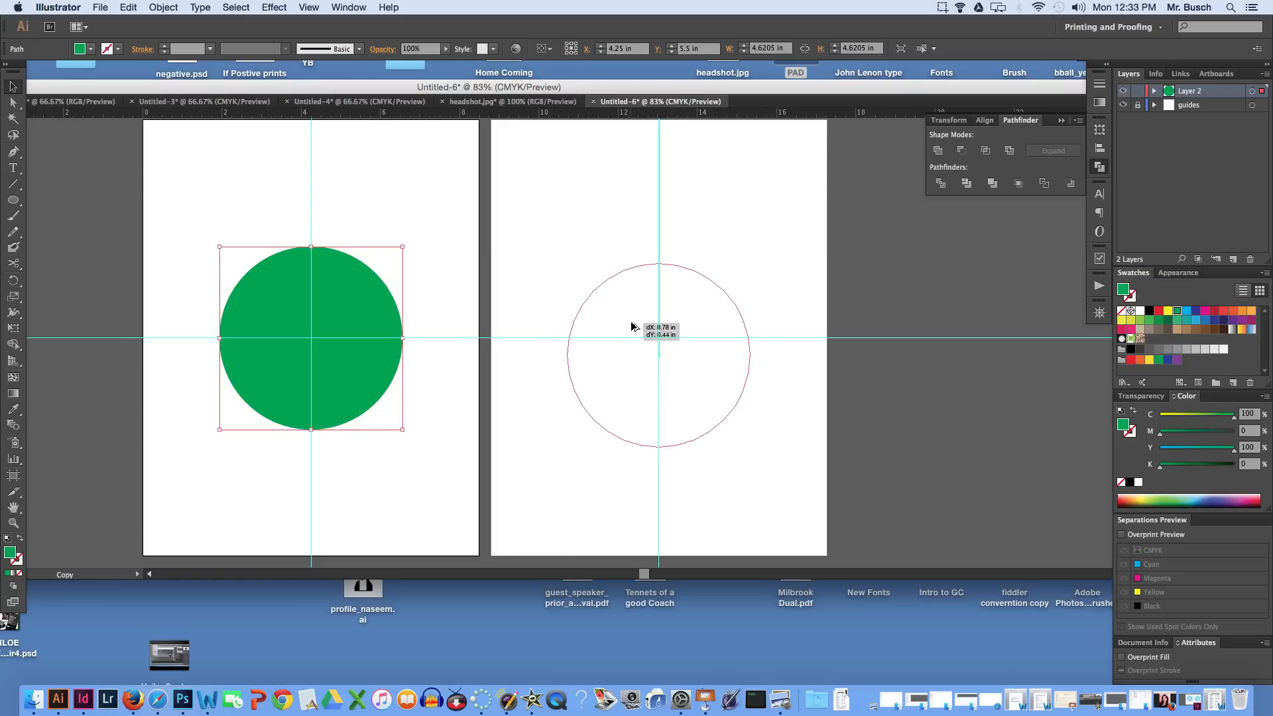
left_click_drag(309, 339, 659, 339)
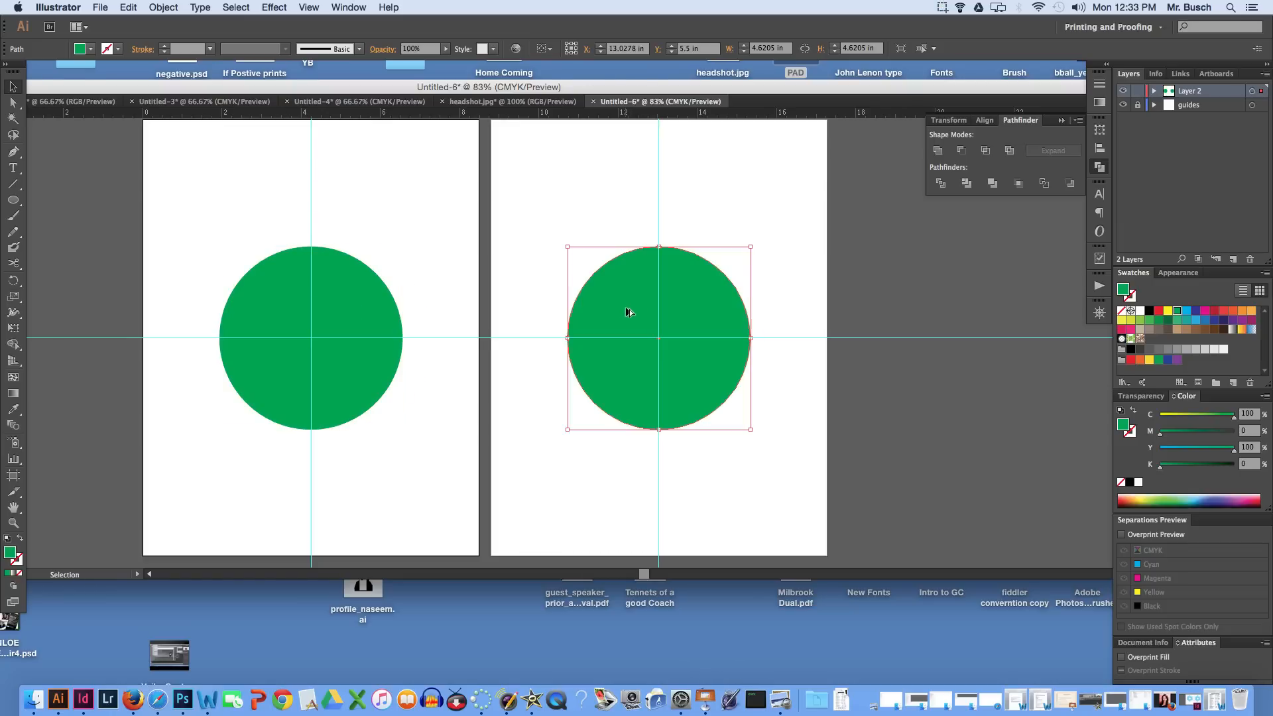
mouse_move(576, 294)
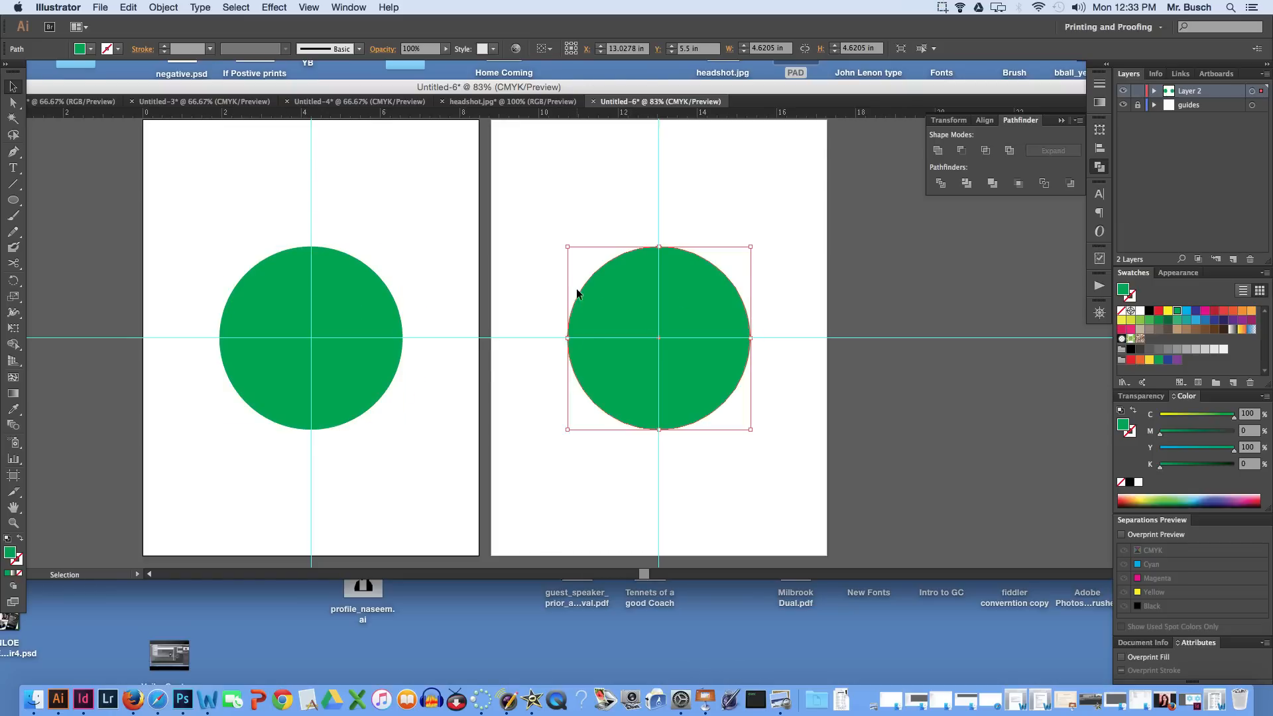
mouse_move(701, 213)
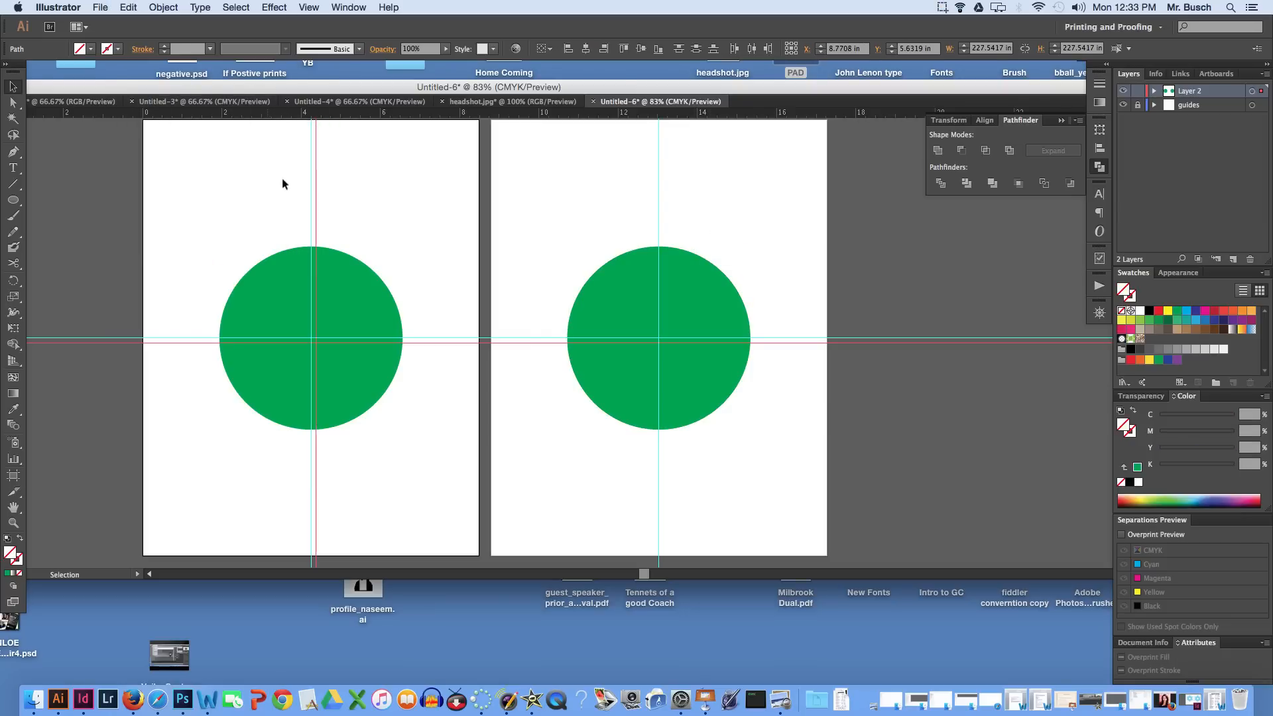
left_click(311, 336)
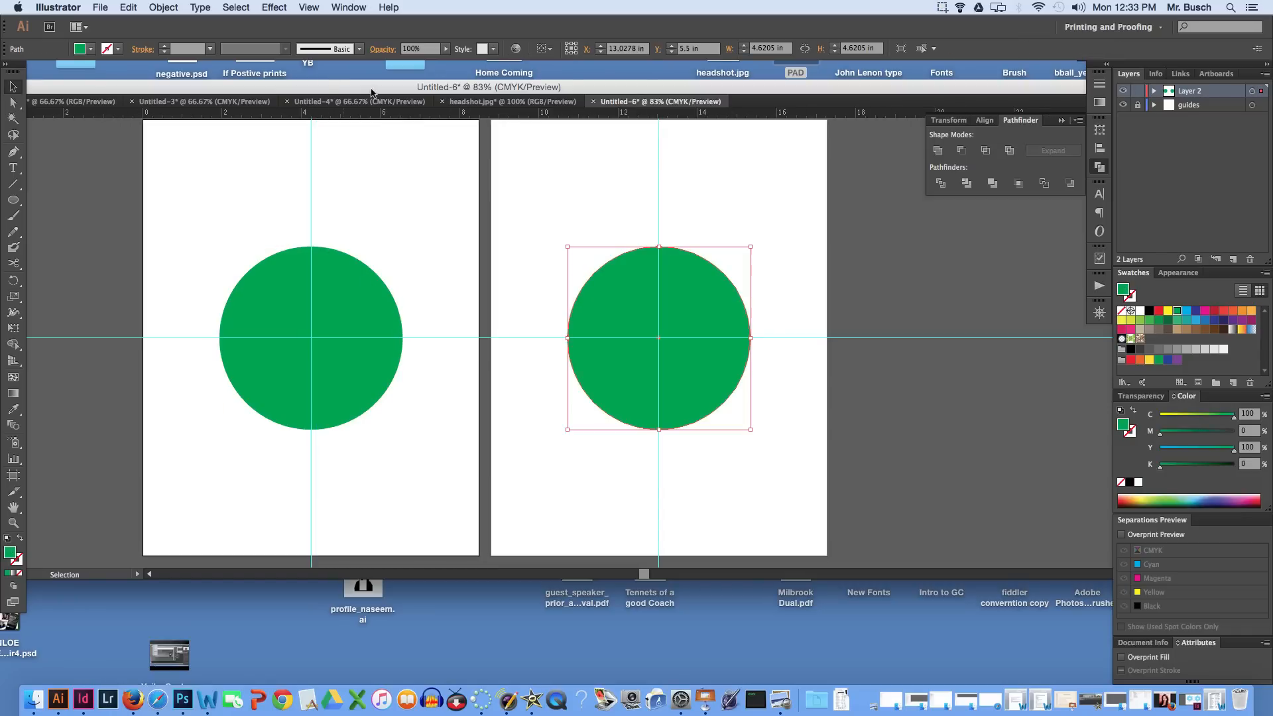
Paste the white snowflake into Untitled-6 and scale it to fill the left circle.
left_click(201, 101)
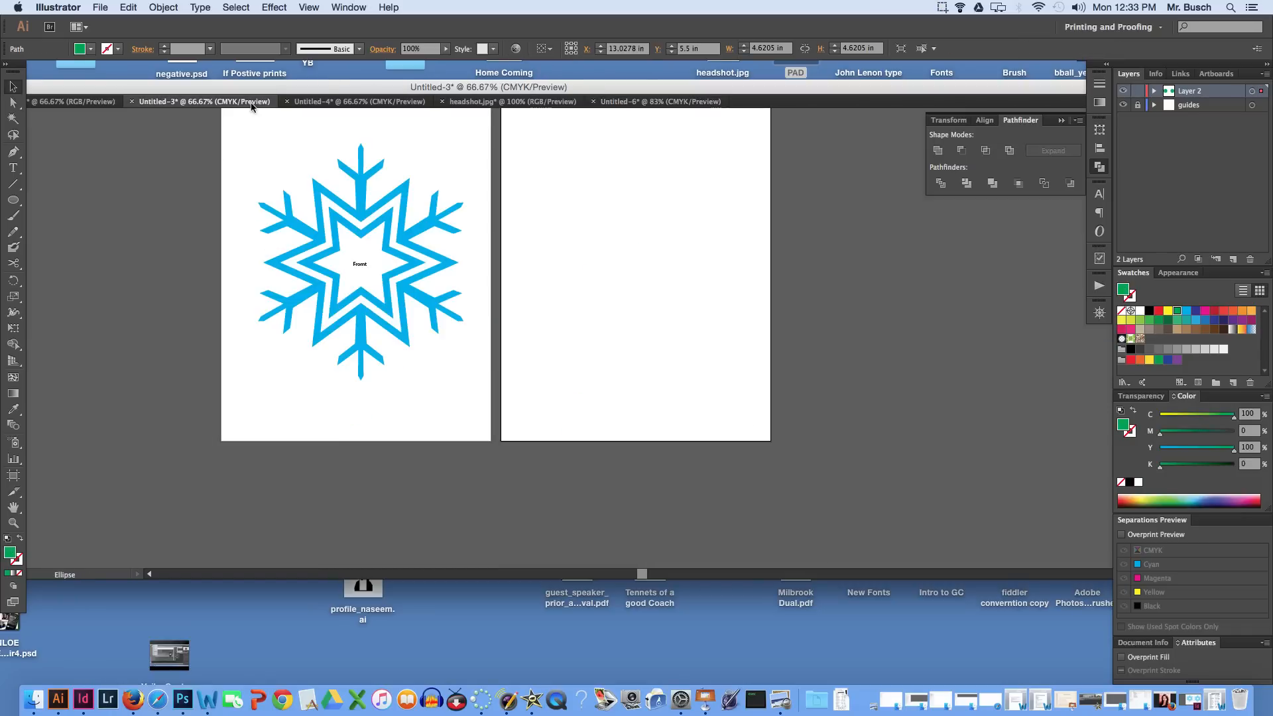
left_click(72, 101)
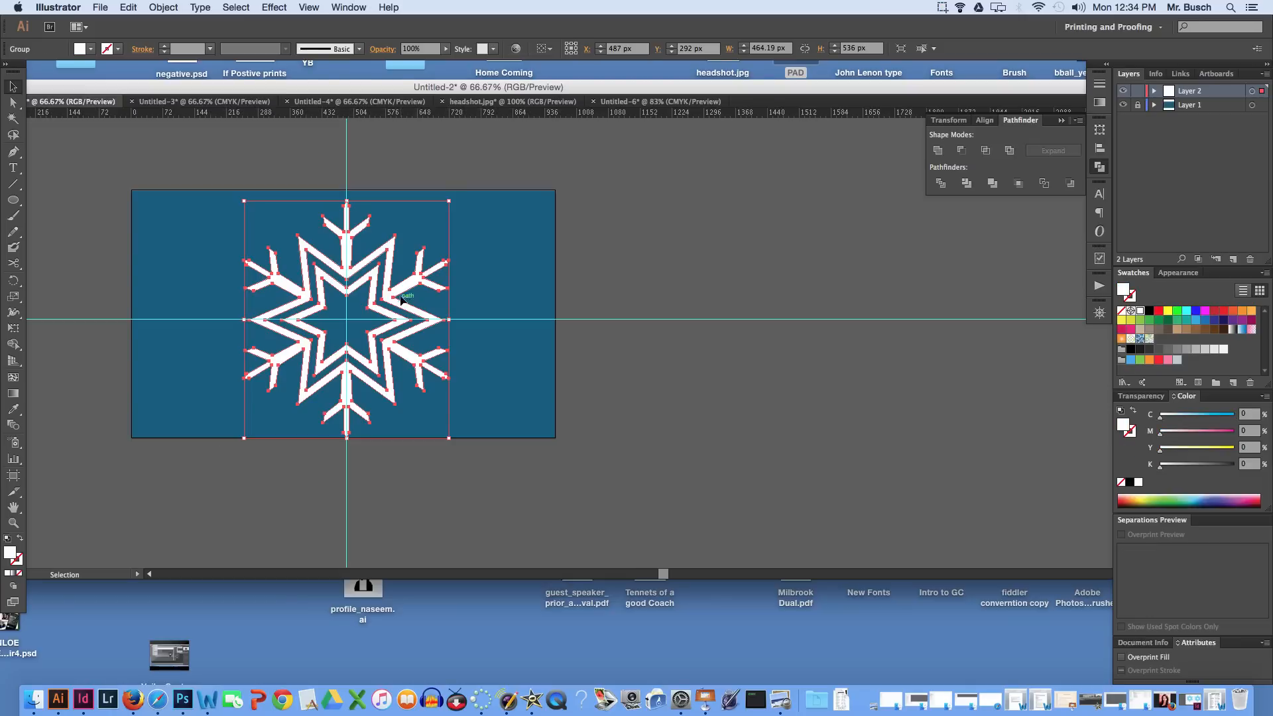
mouse_move(438, 247)
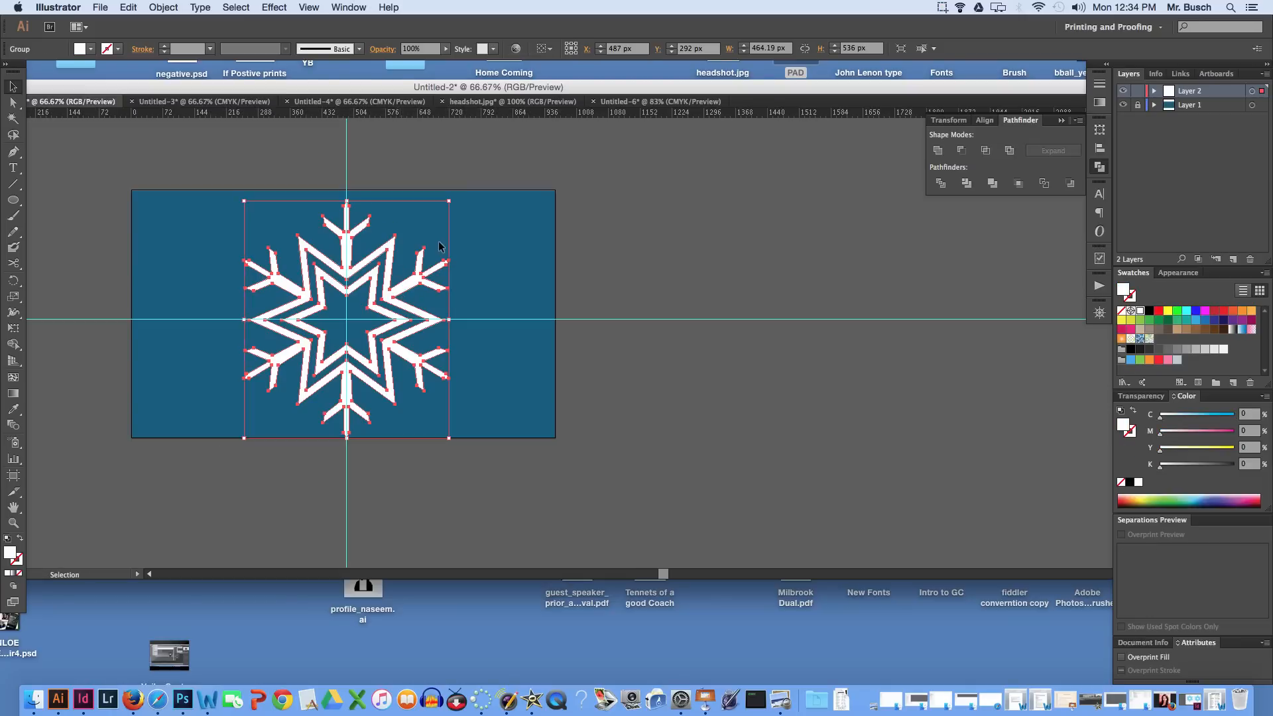
left_click(658, 101)
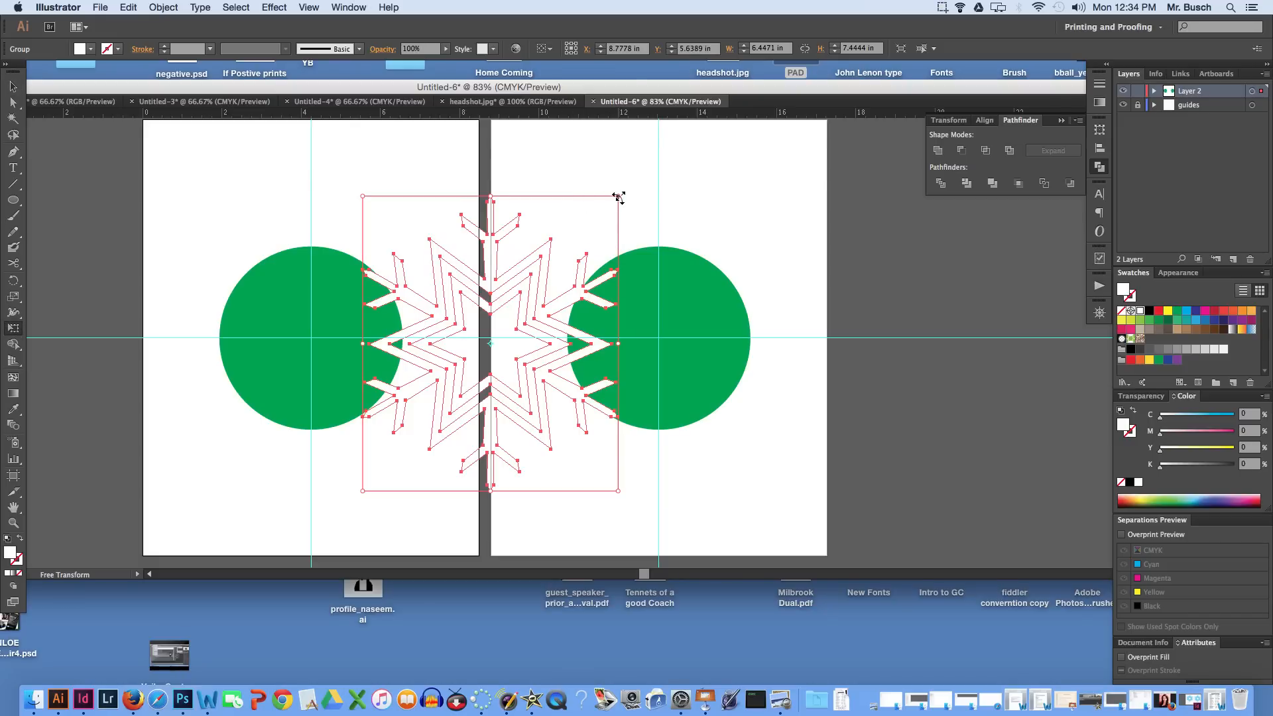
left_click_drag(618, 197, 558, 286)
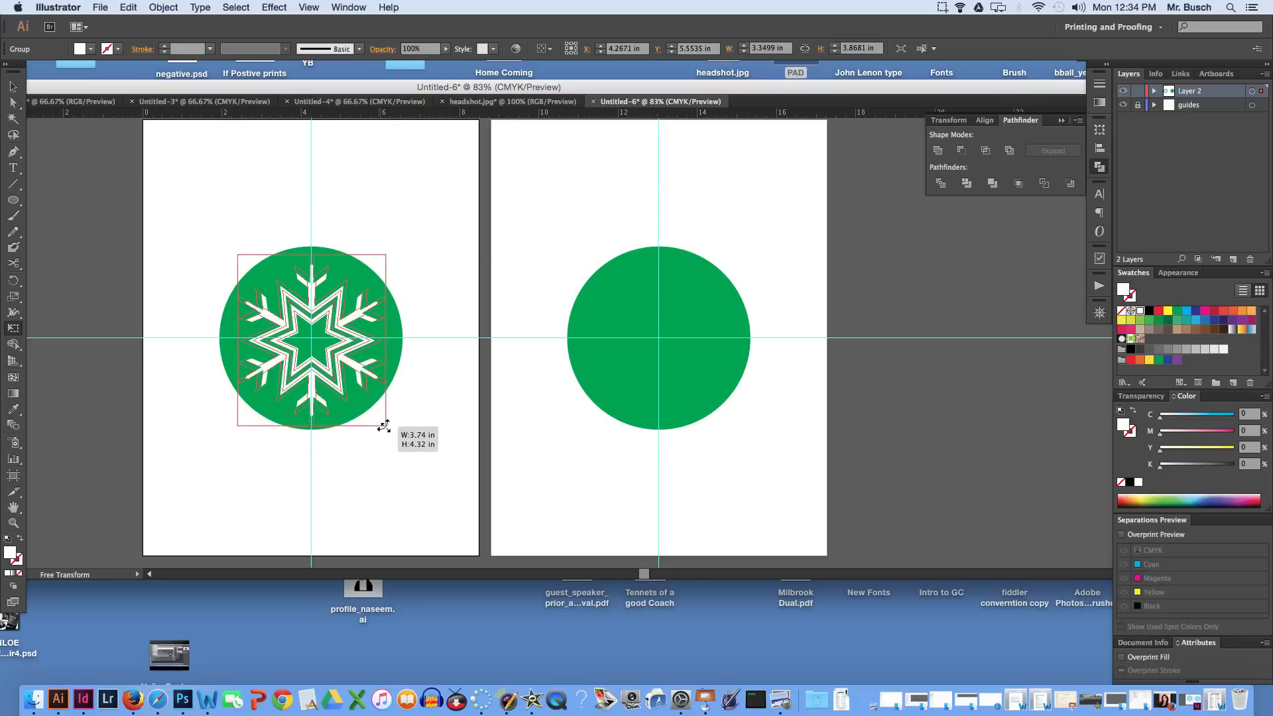
left_click_drag(387, 424, 392, 430)
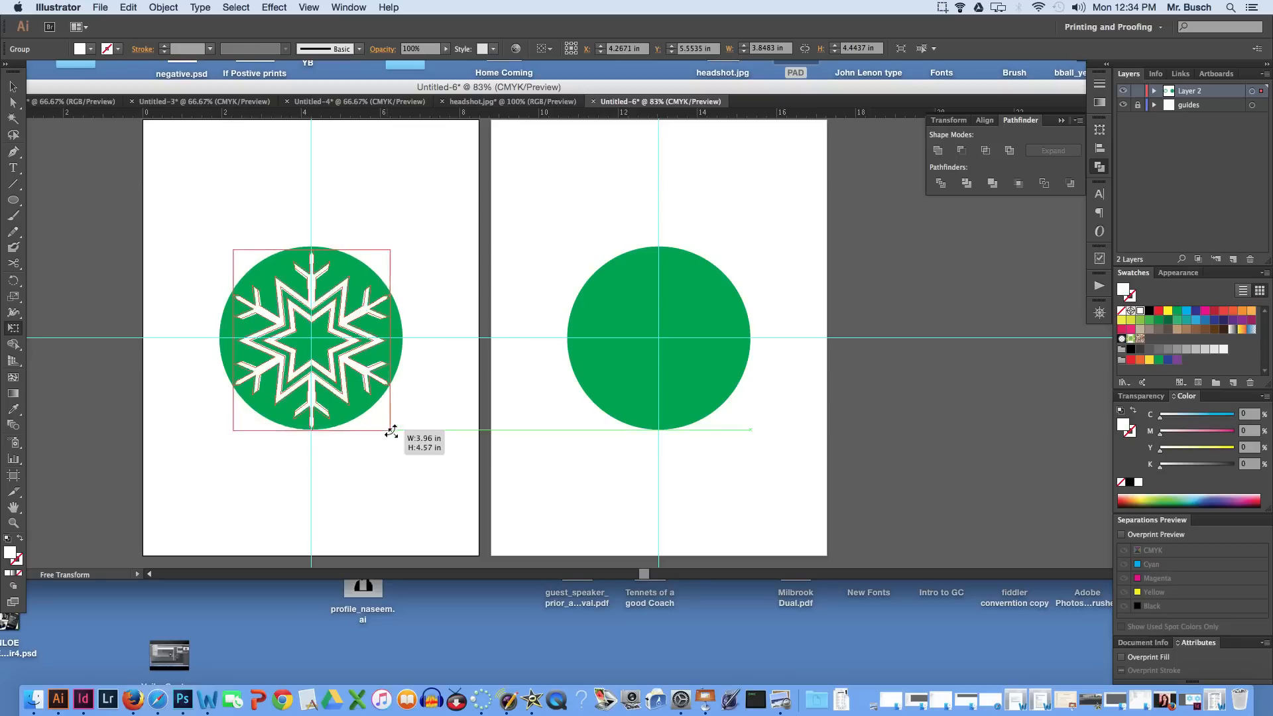
left_click_drag(392, 430, 392, 436)
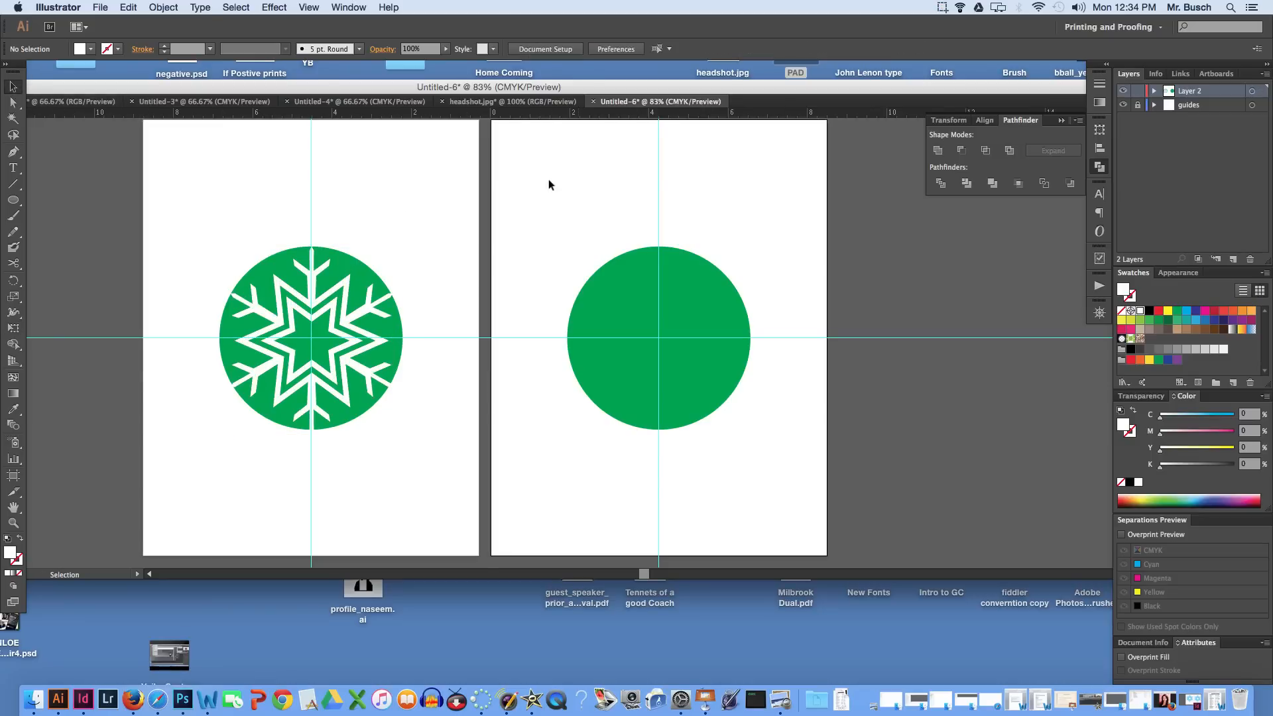
left_click(127, 8)
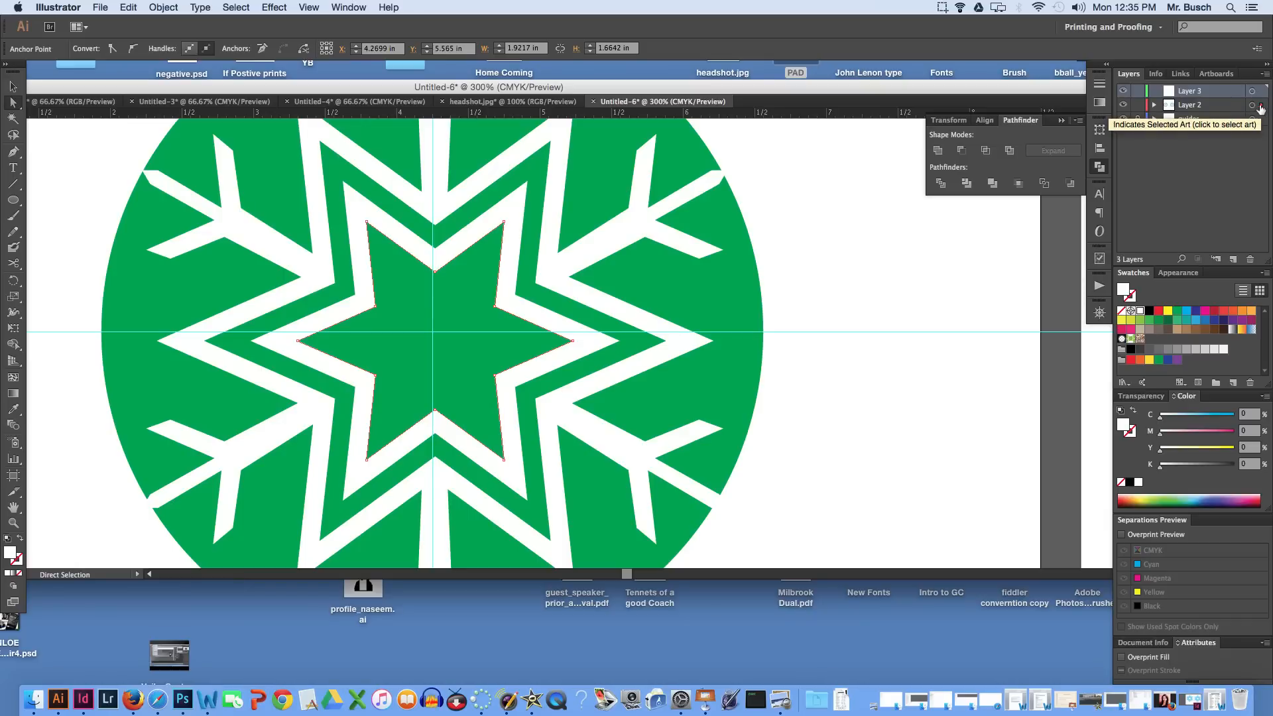
Move the duplicated centre star onto the new top layer.
left_click(1255, 90)
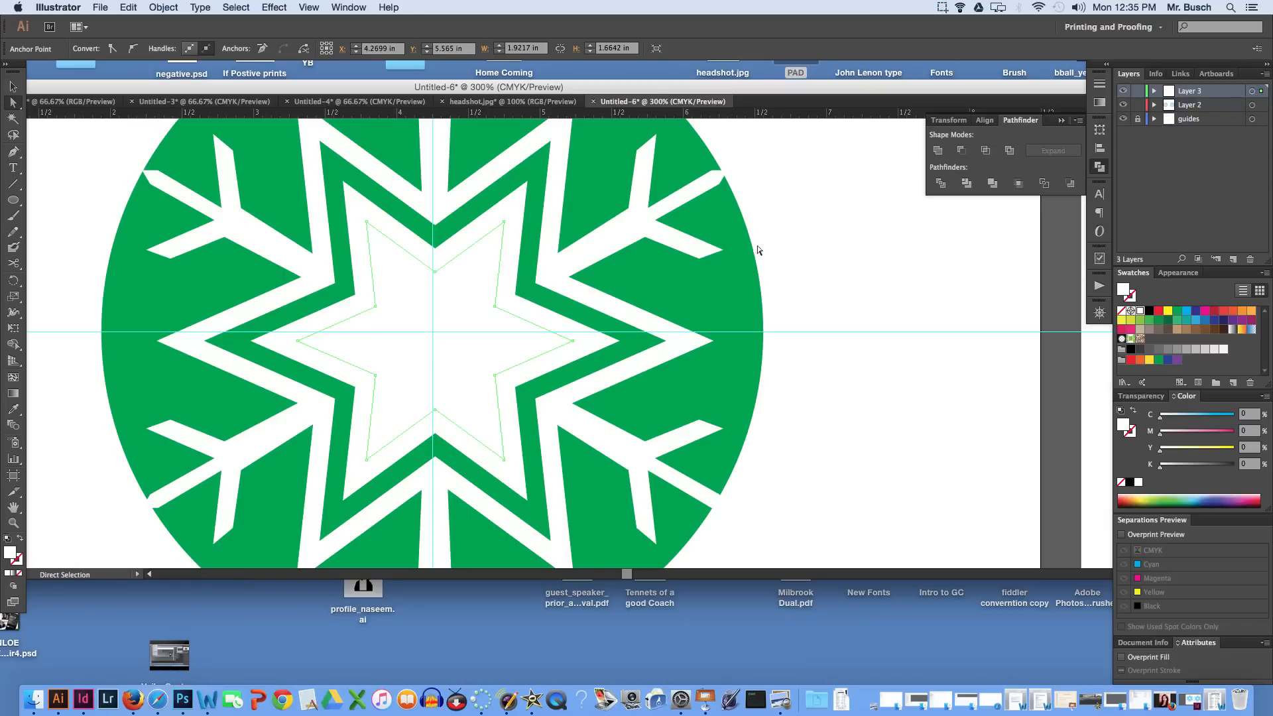
Open headshot.jpg in its own window, then return to the Untitled-6 document.
left_click(100, 7)
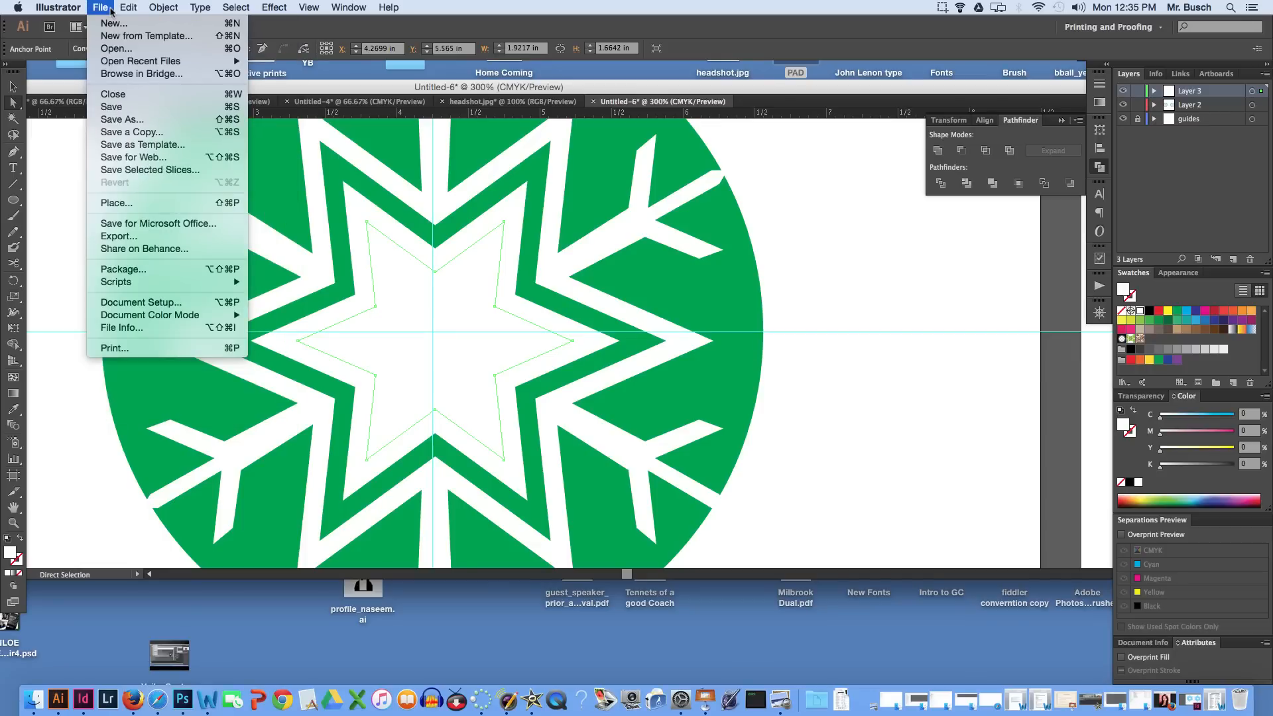
mouse_move(140, 73)
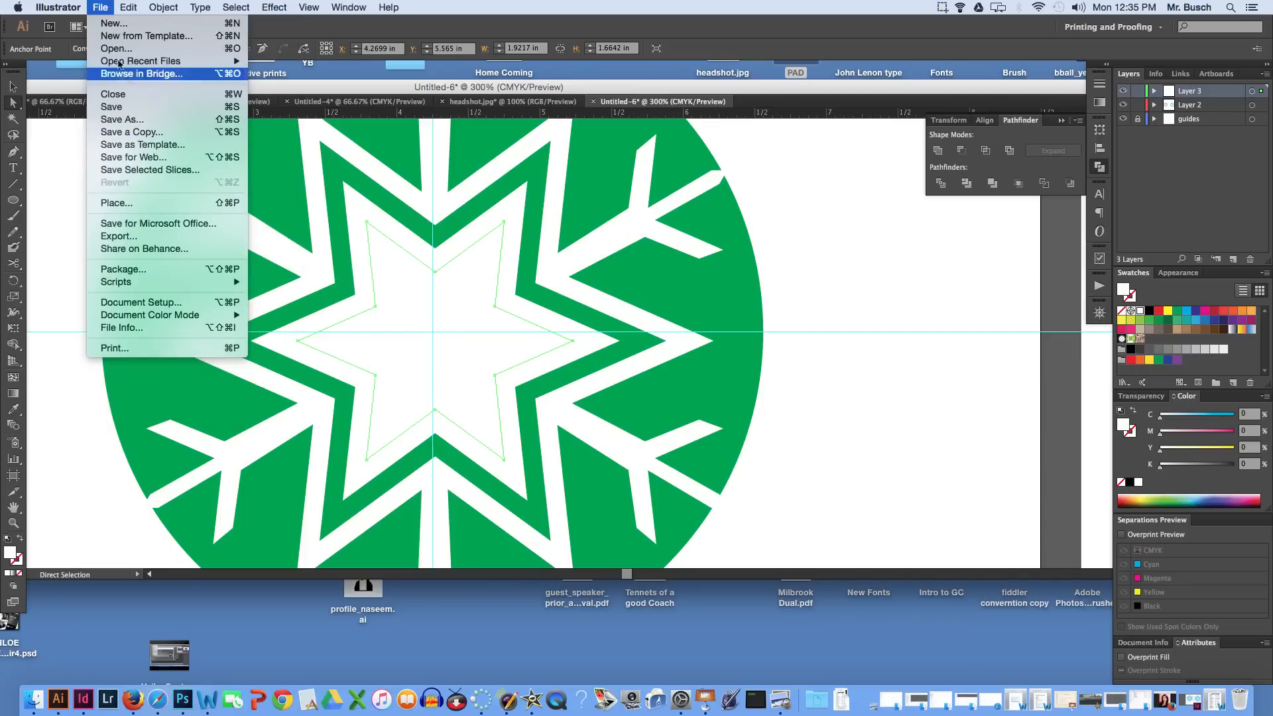
left_click(115, 47)
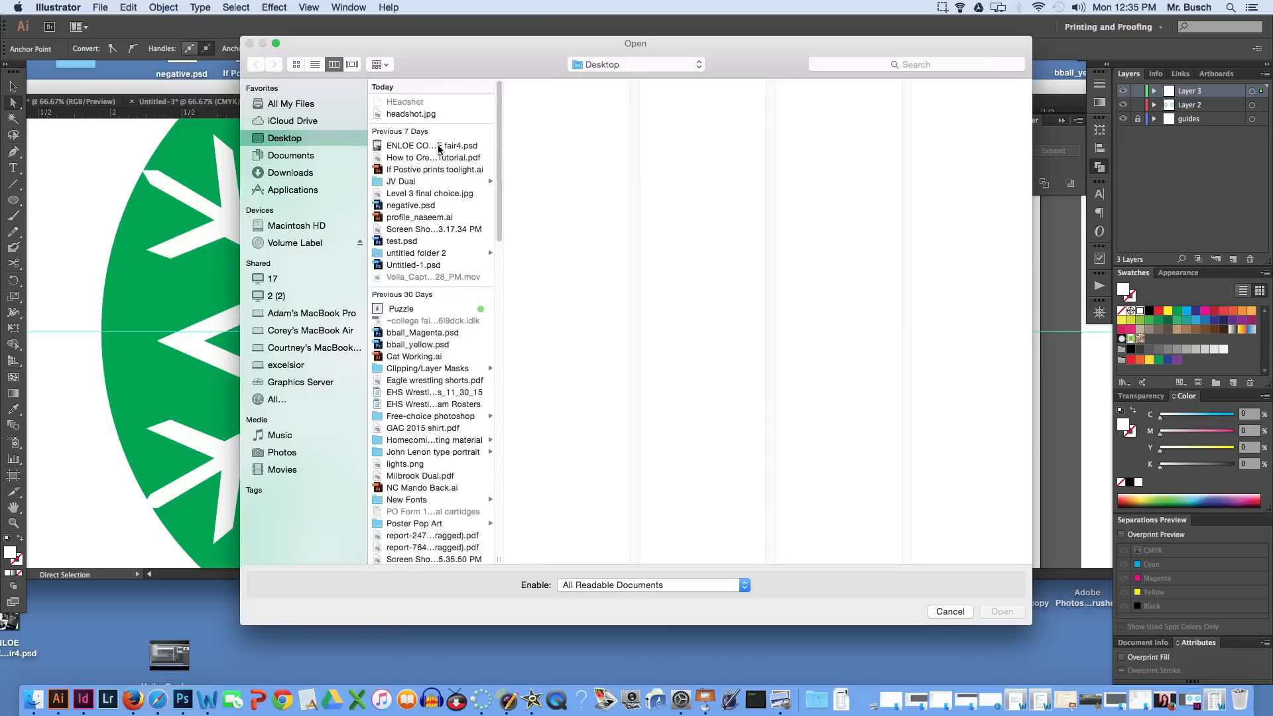
left_click(410, 113)
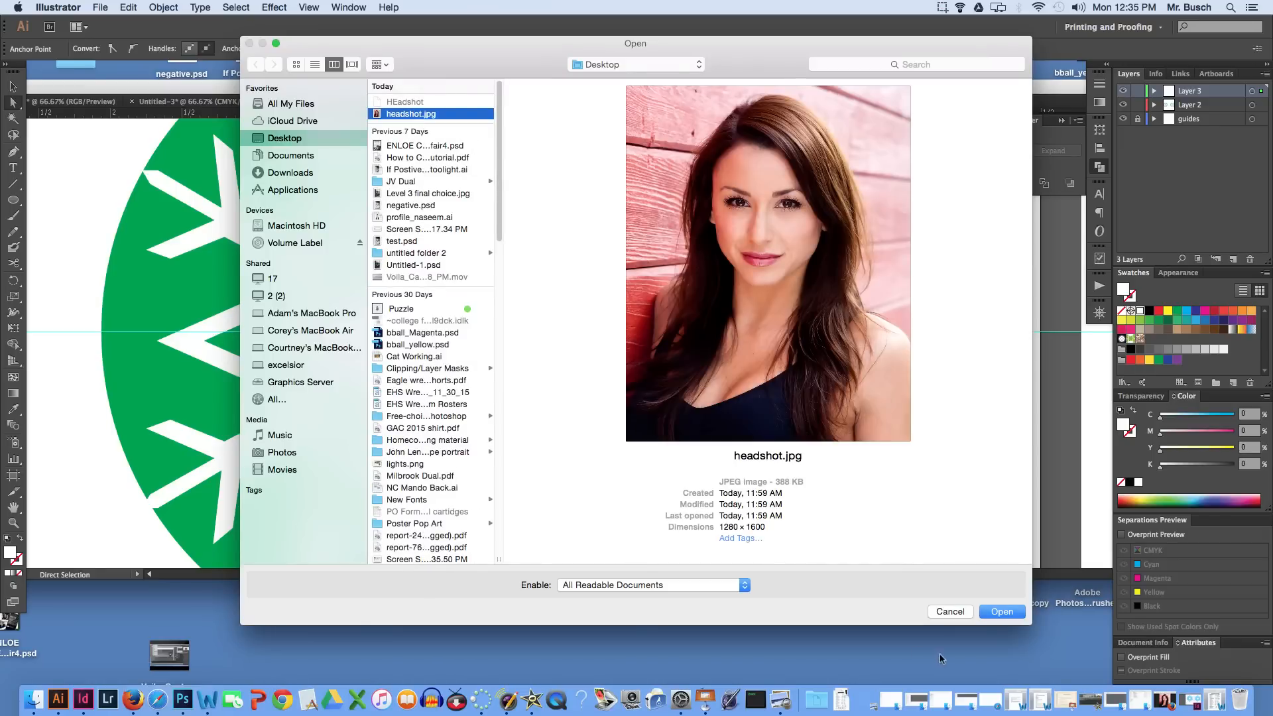
left_click(1001, 612)
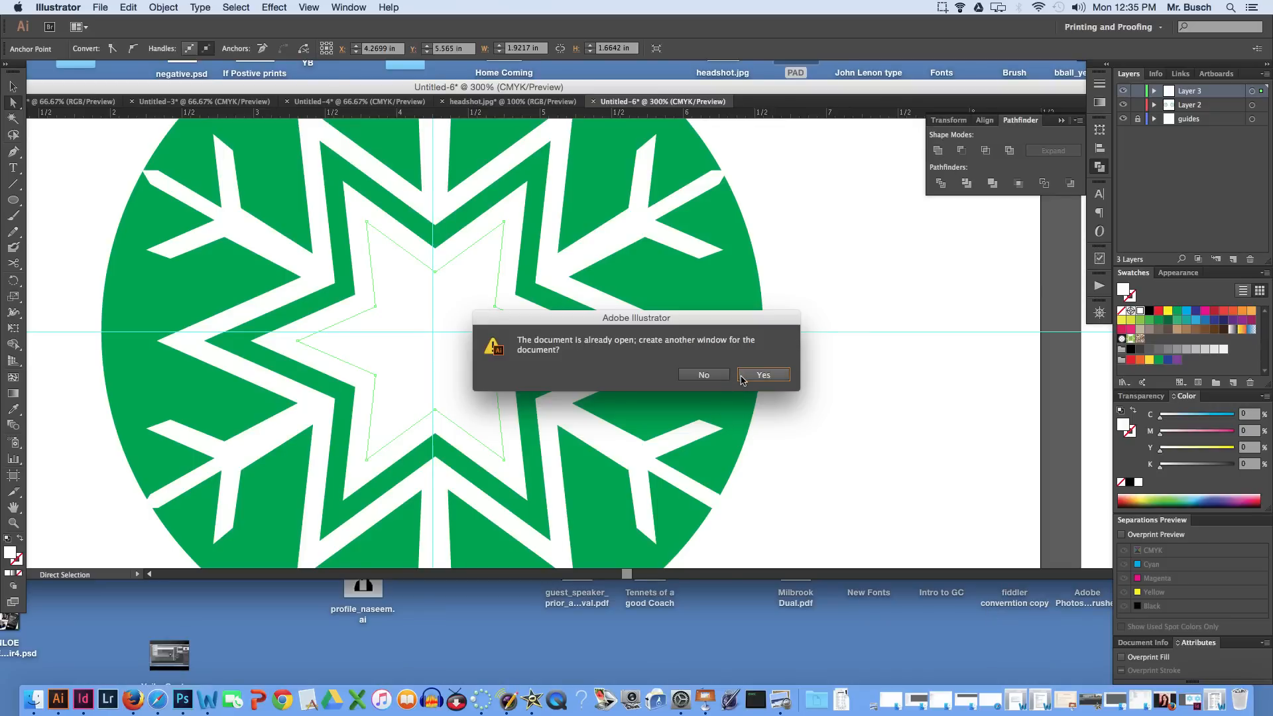
left_click(760, 373)
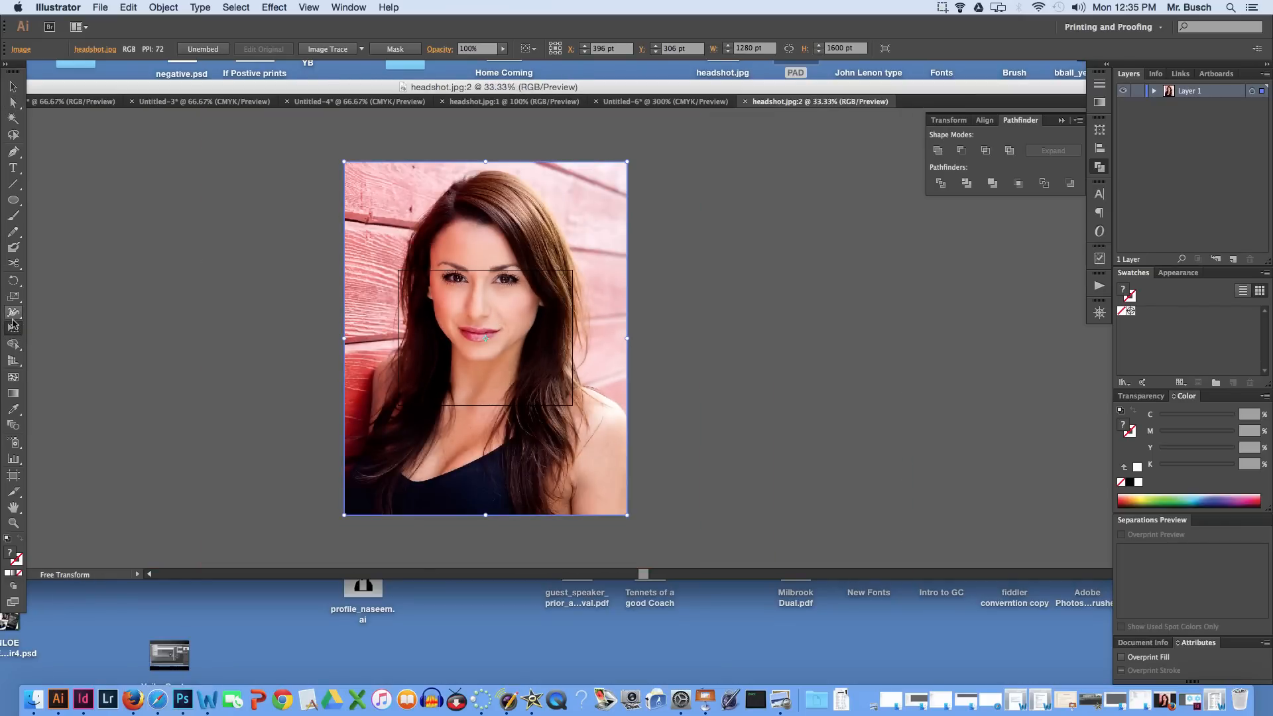
mouse_move(610, 178)
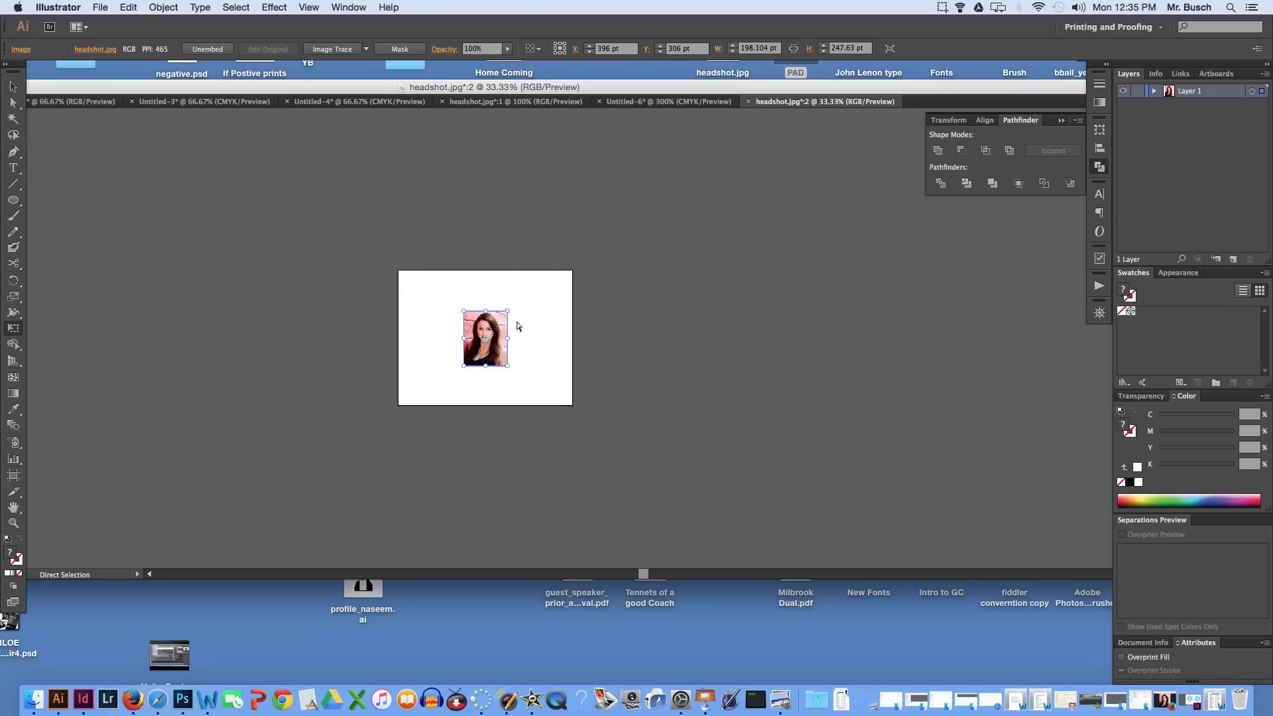
left_click(650, 100)
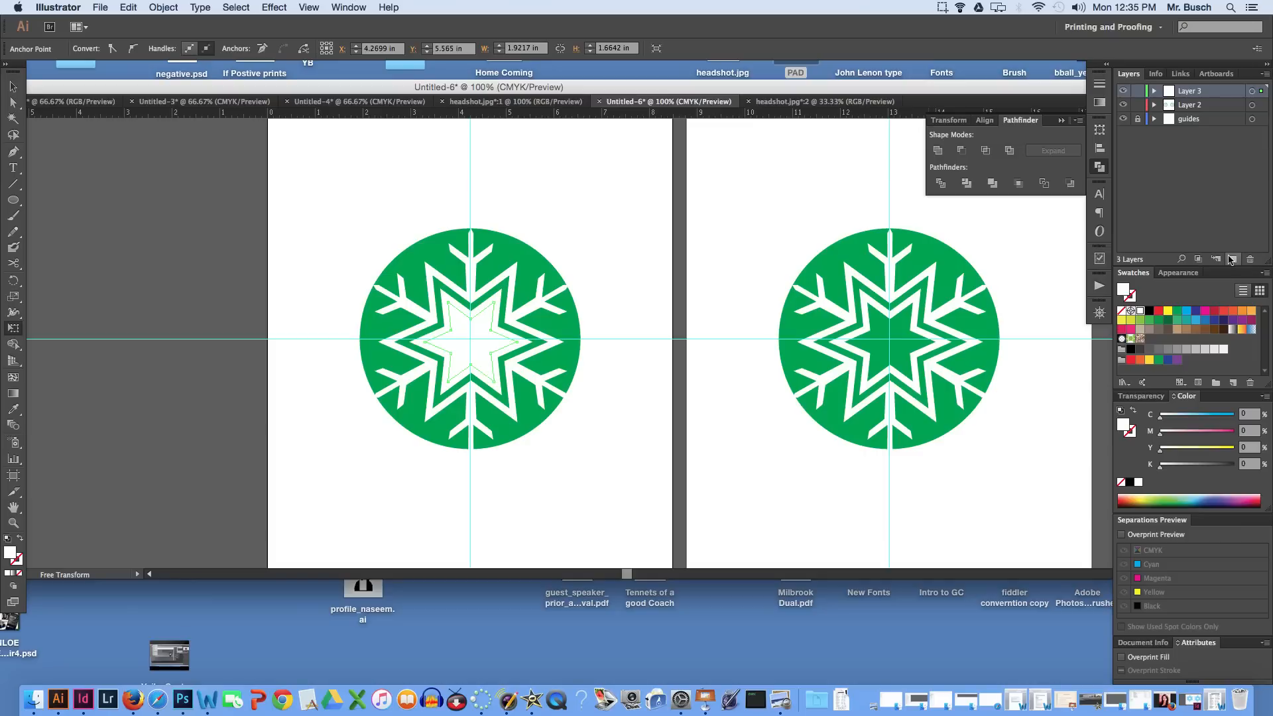
Add a new layer to hold the headshot photo.
left_click(1233, 259)
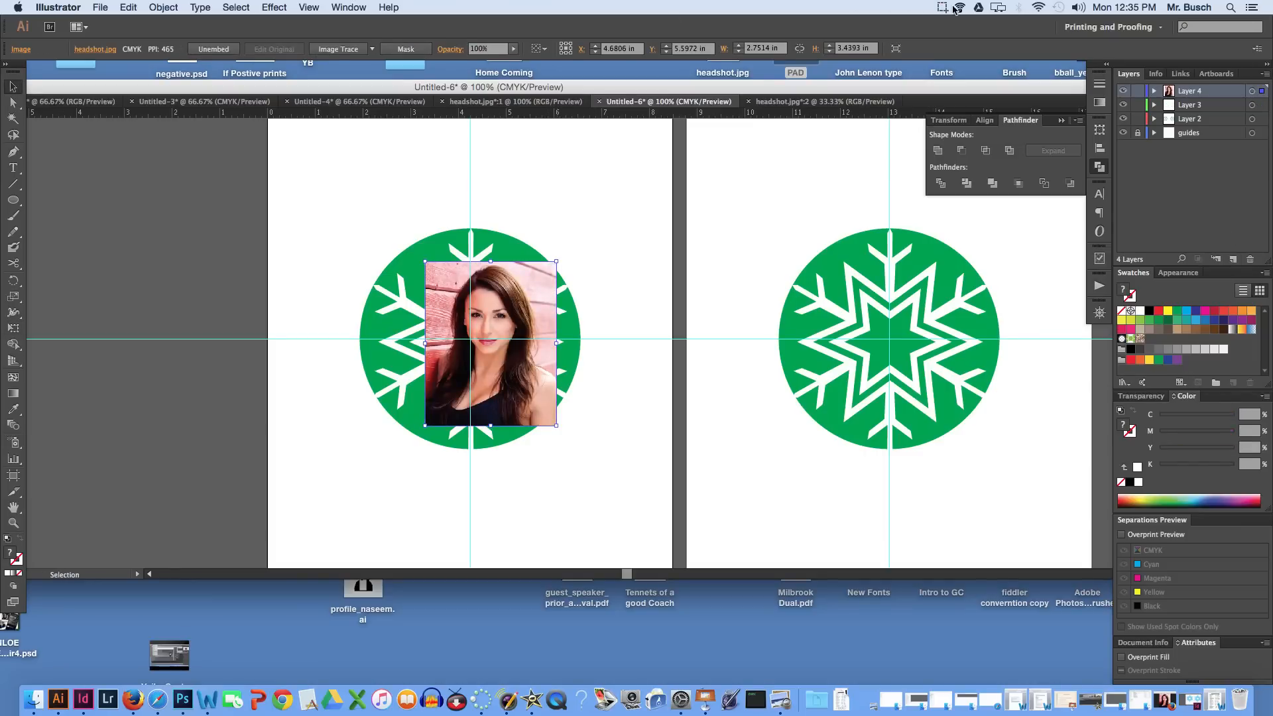
left_click(942, 7)
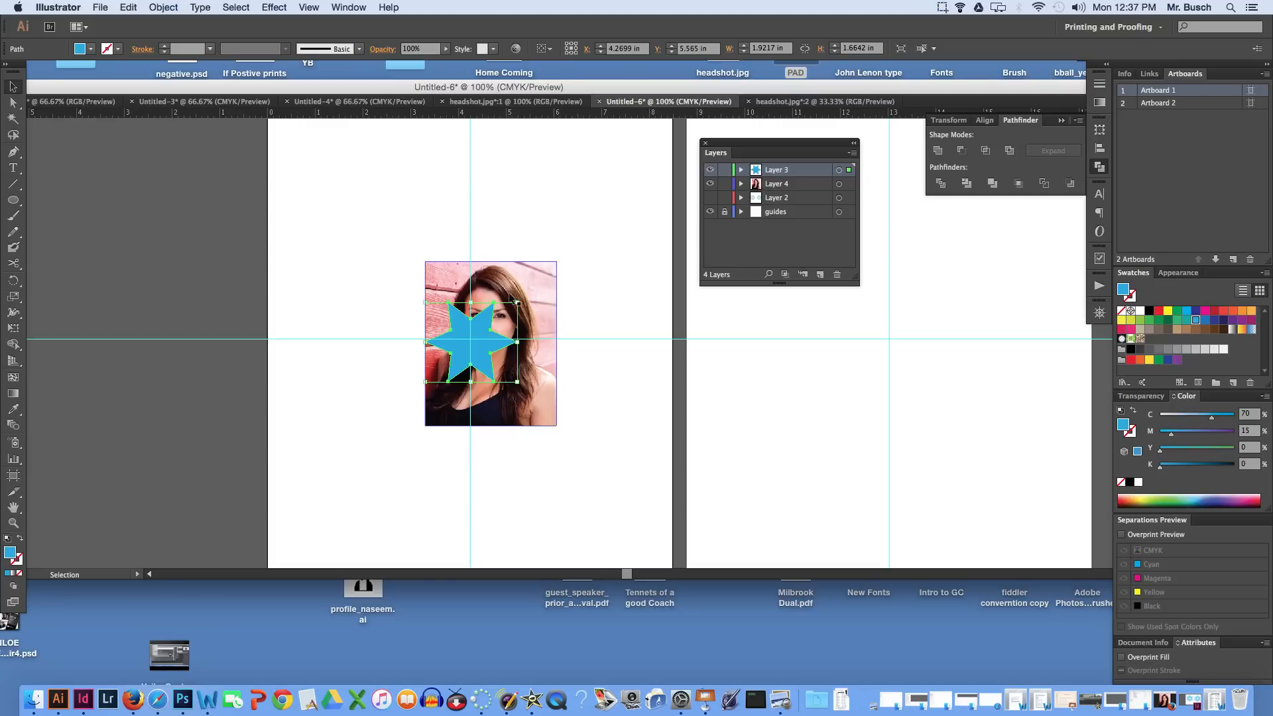
mouse_move(597, 260)
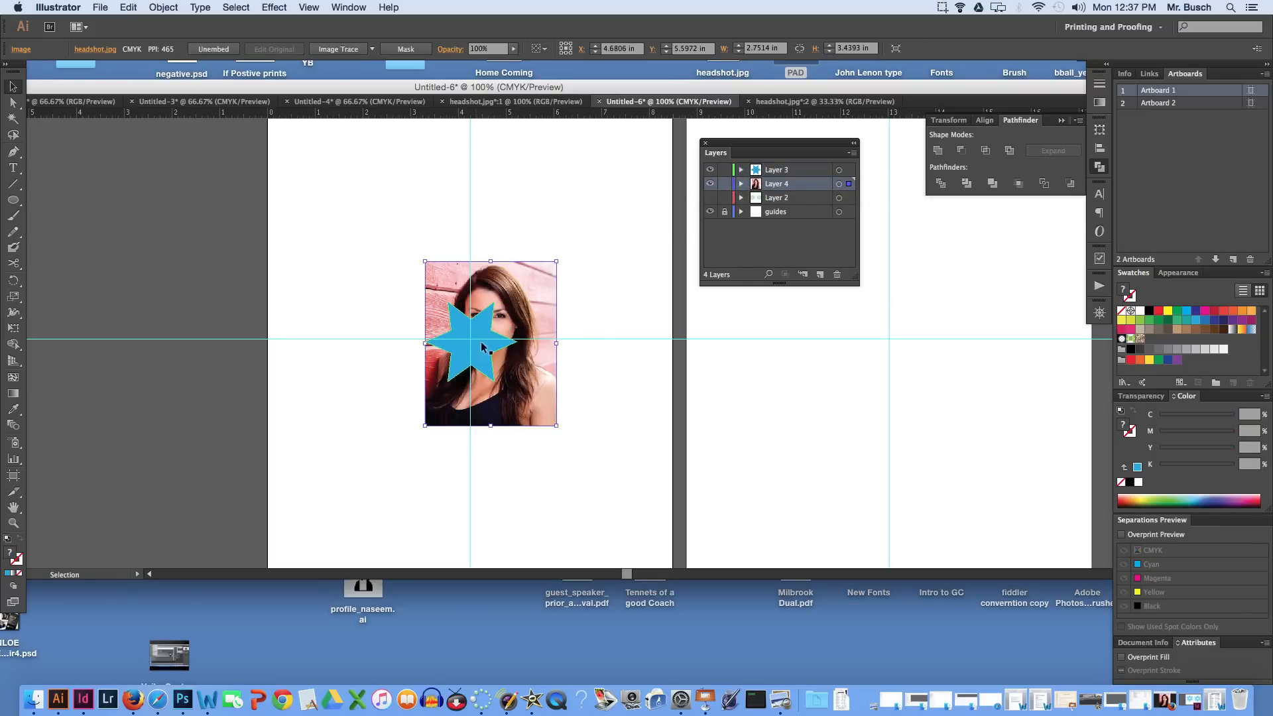
Resize the headshot and clip it inside the star using Make Clipping Mask.
left_click(13, 328)
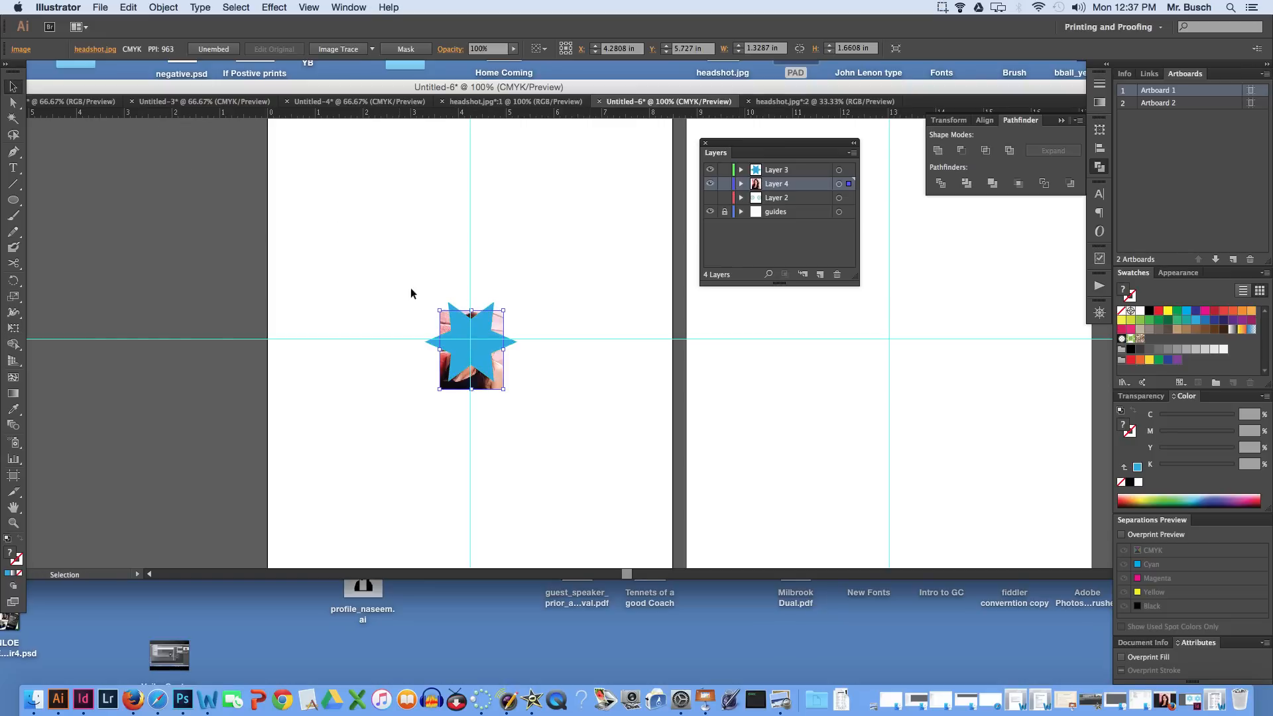
right_click(484, 347)
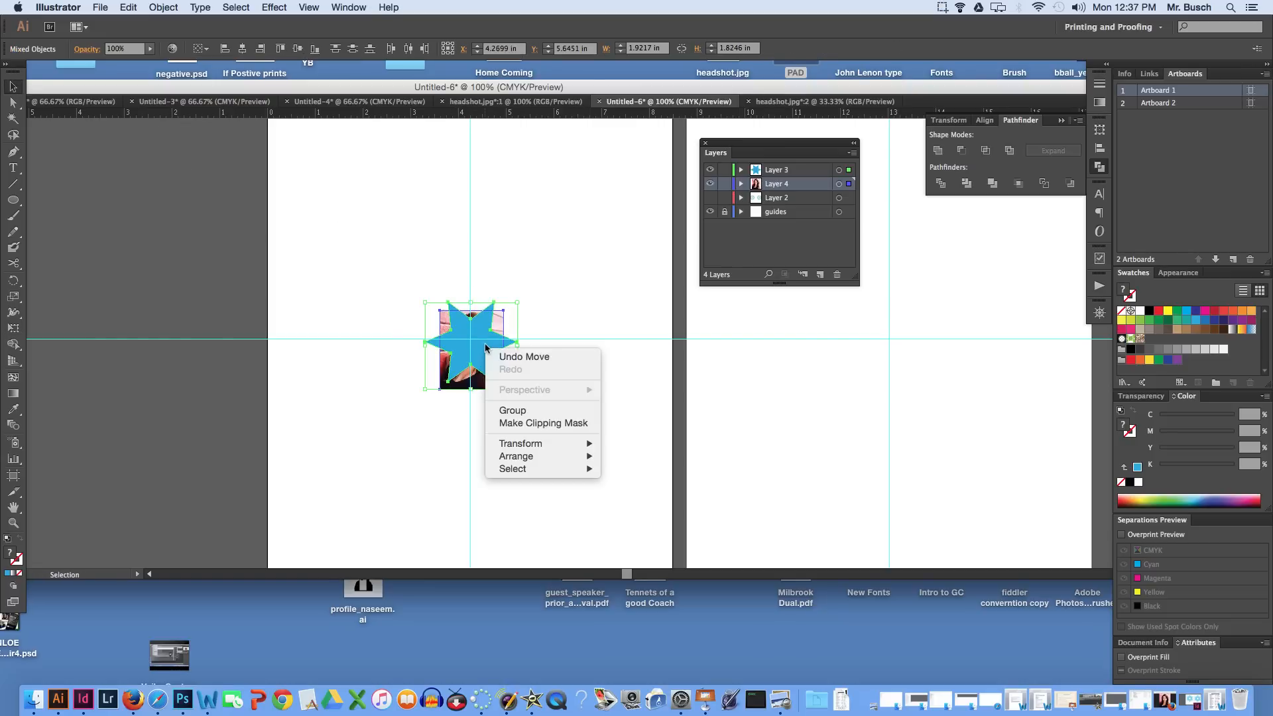
mouse_move(542, 423)
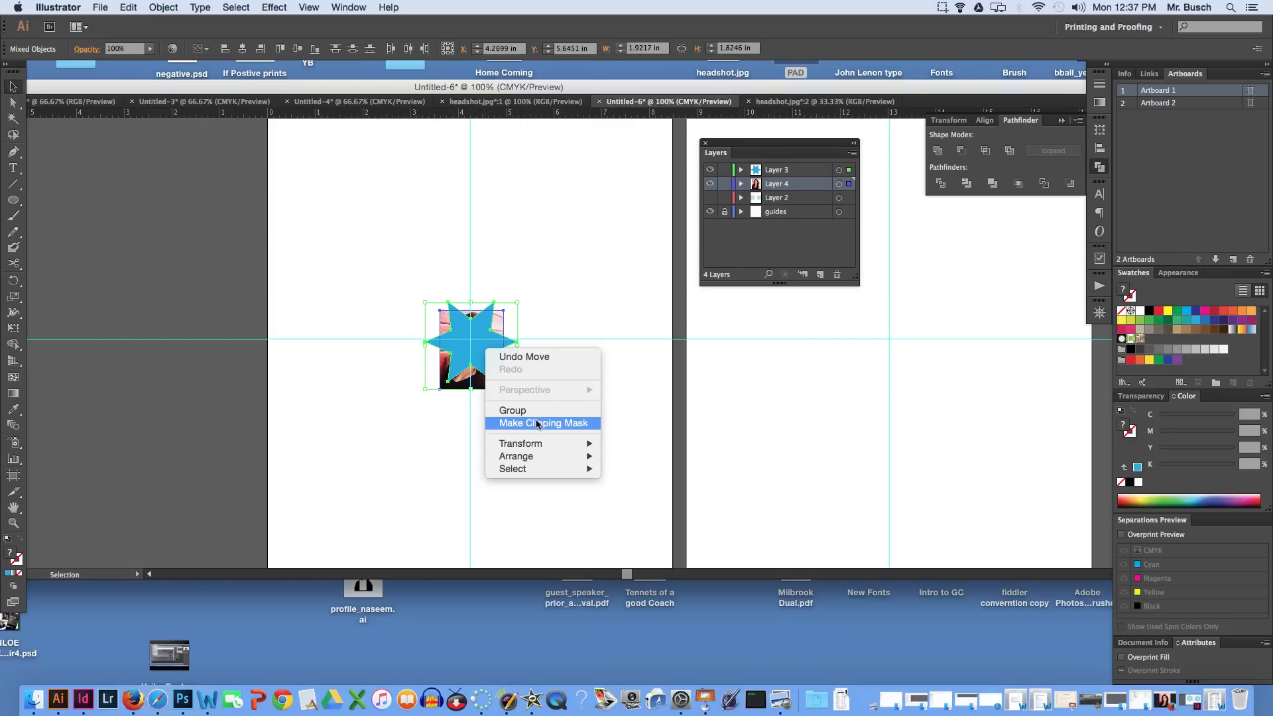
left_click(543, 423)
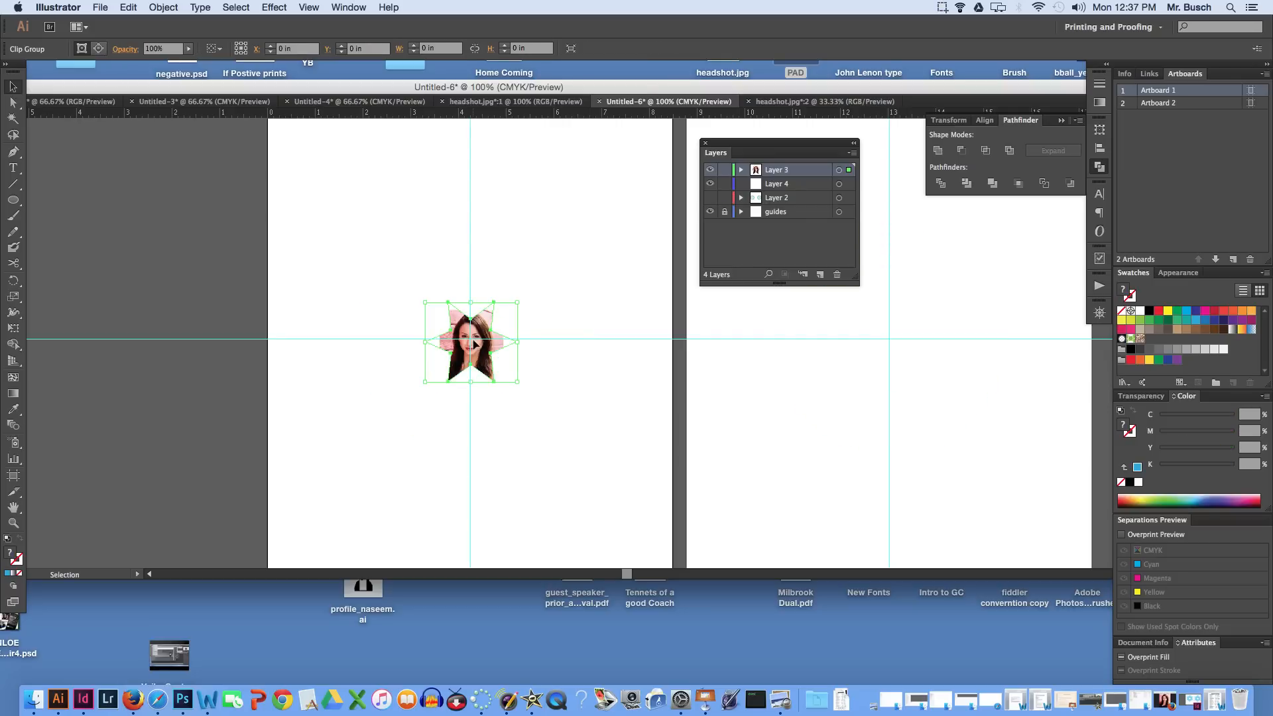
Enlarge the headshot inside the star clip and dismiss the iCloud alert.
double_click(471, 341)
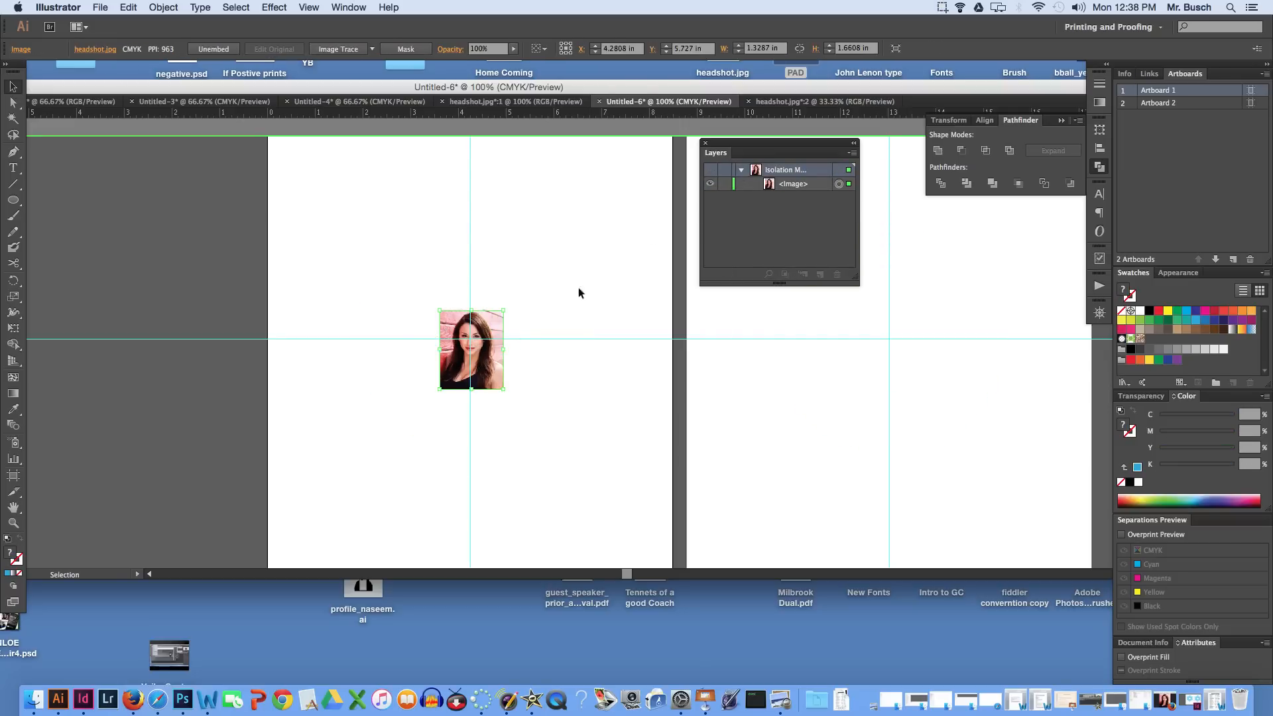
left_click_drag(503, 308, 516, 299)
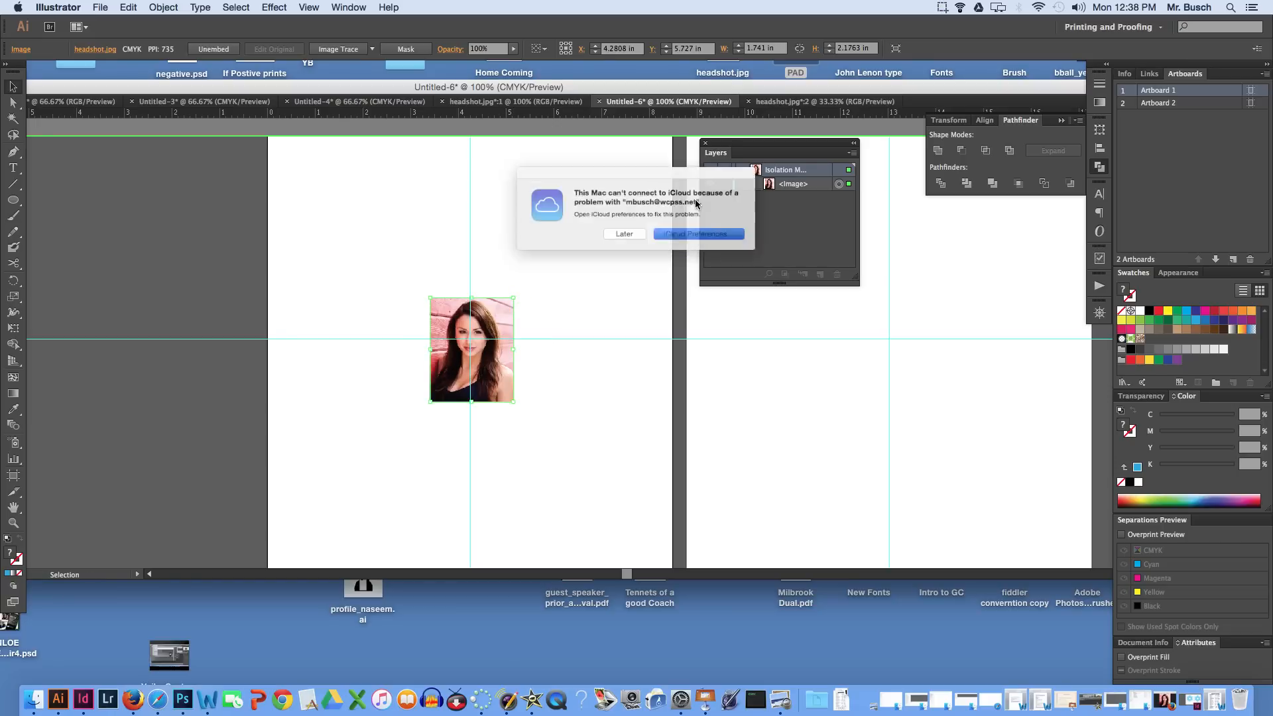
left_click(624, 234)
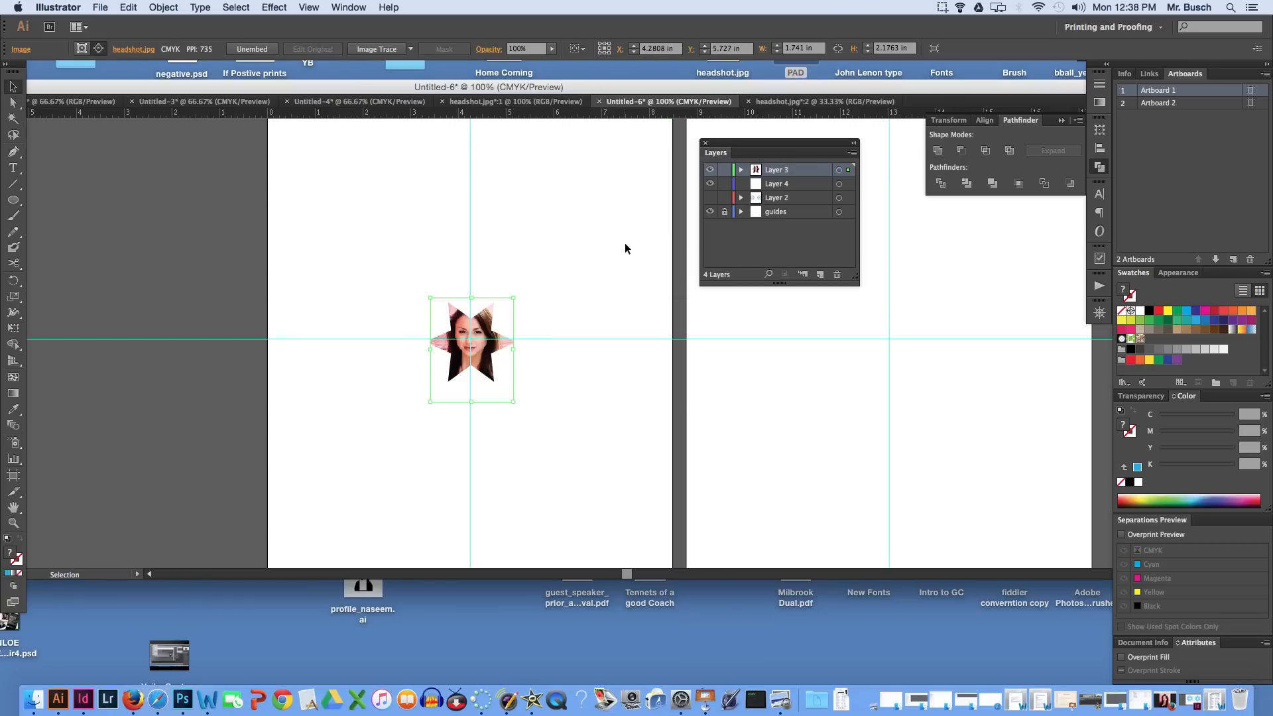
mouse_move(543, 340)
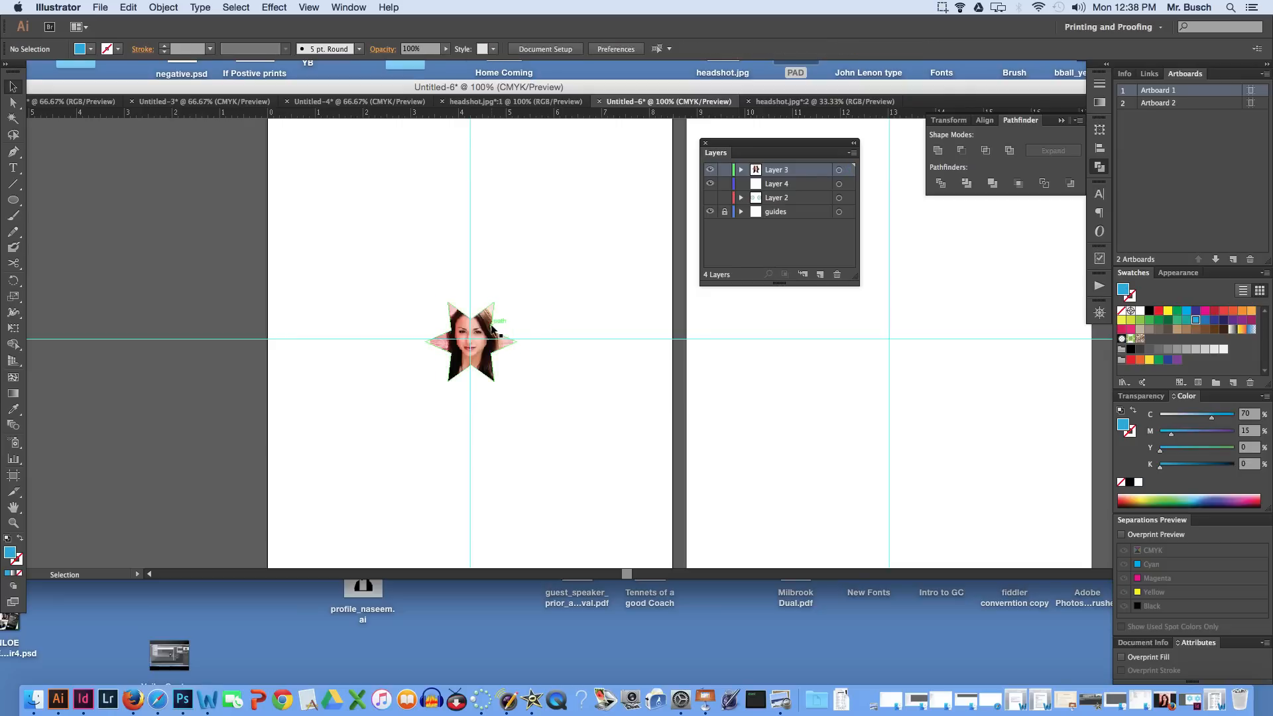
left_click(470, 341)
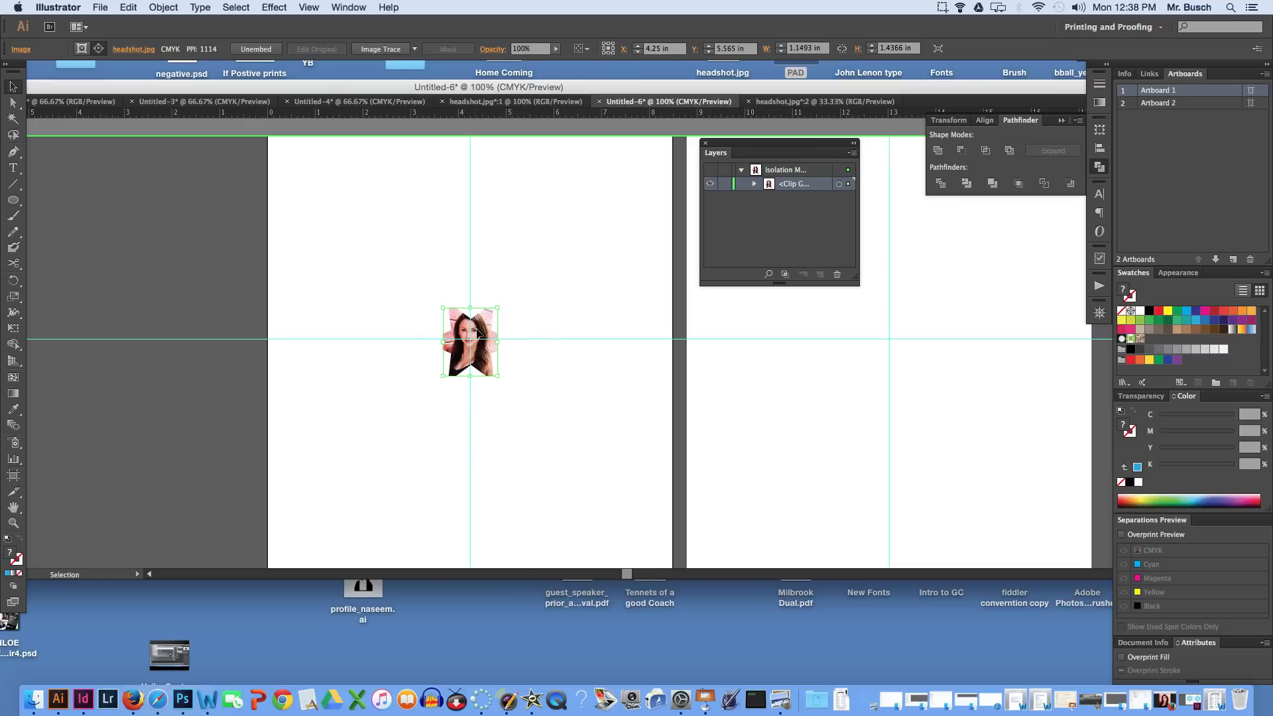
mouse_move(713, 180)
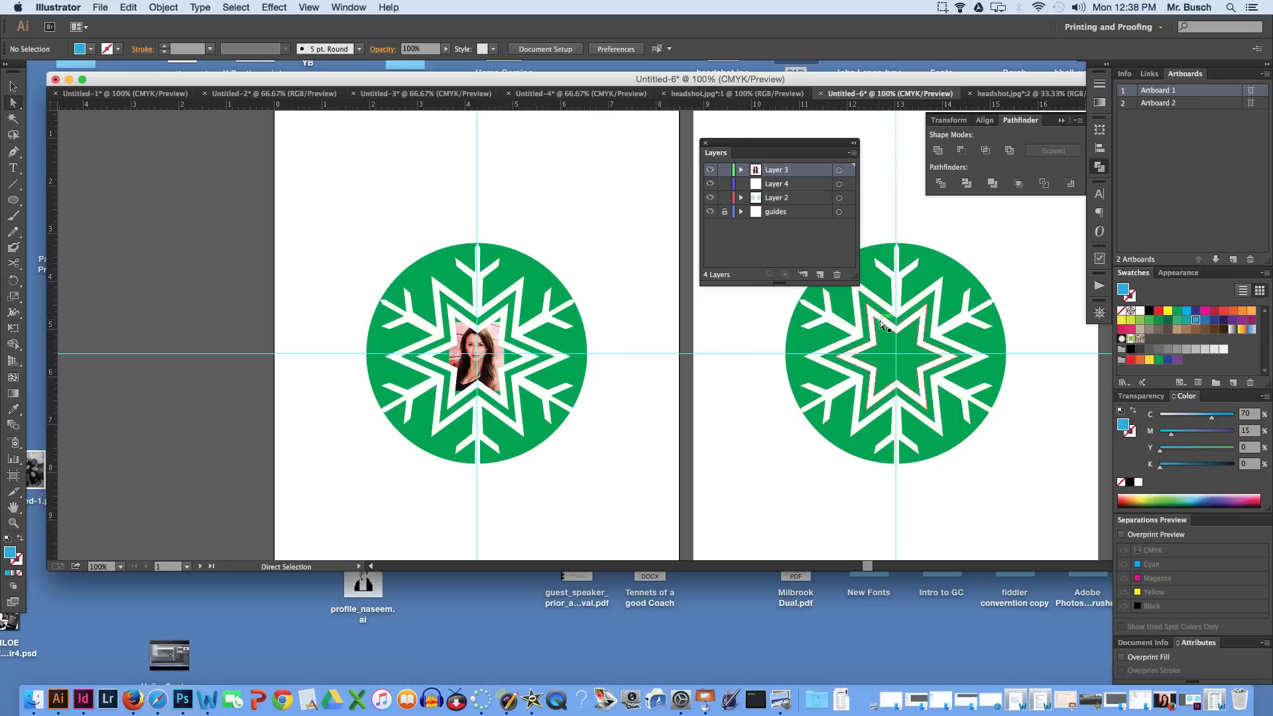
Select the ornament layer and fill the back-page circle with red.
left_click(893, 341)
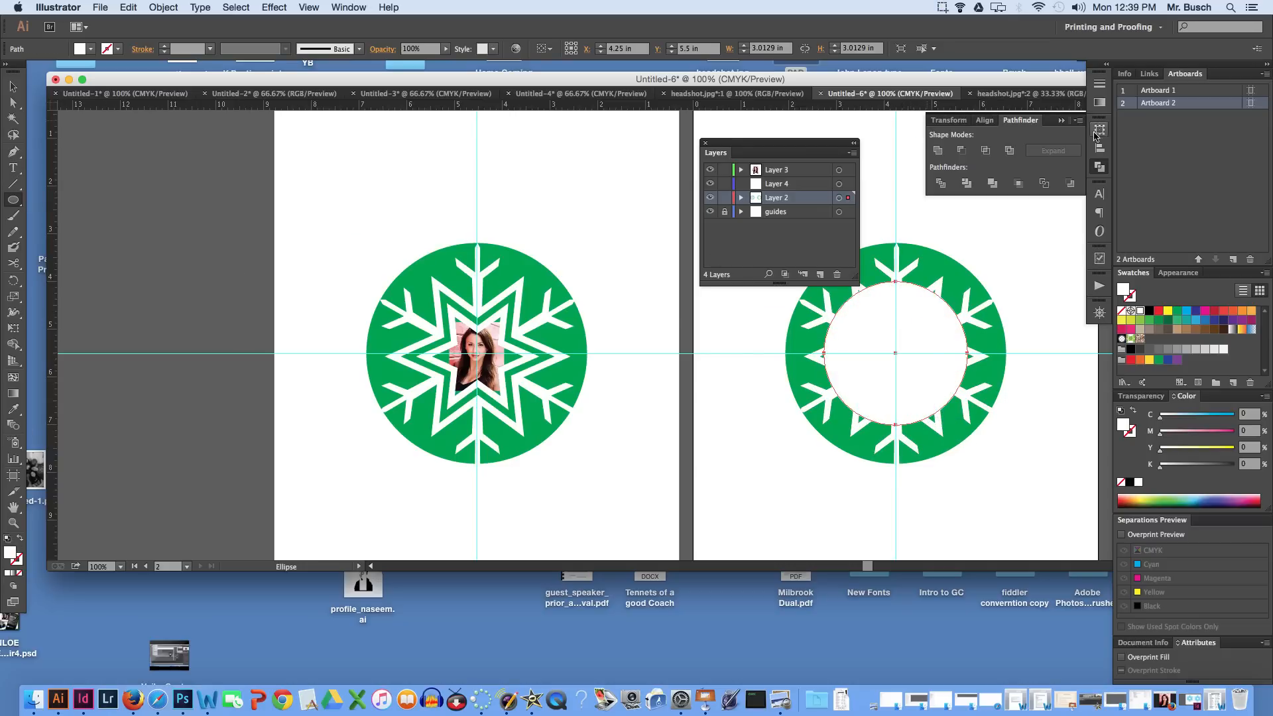
left_click(1158, 311)
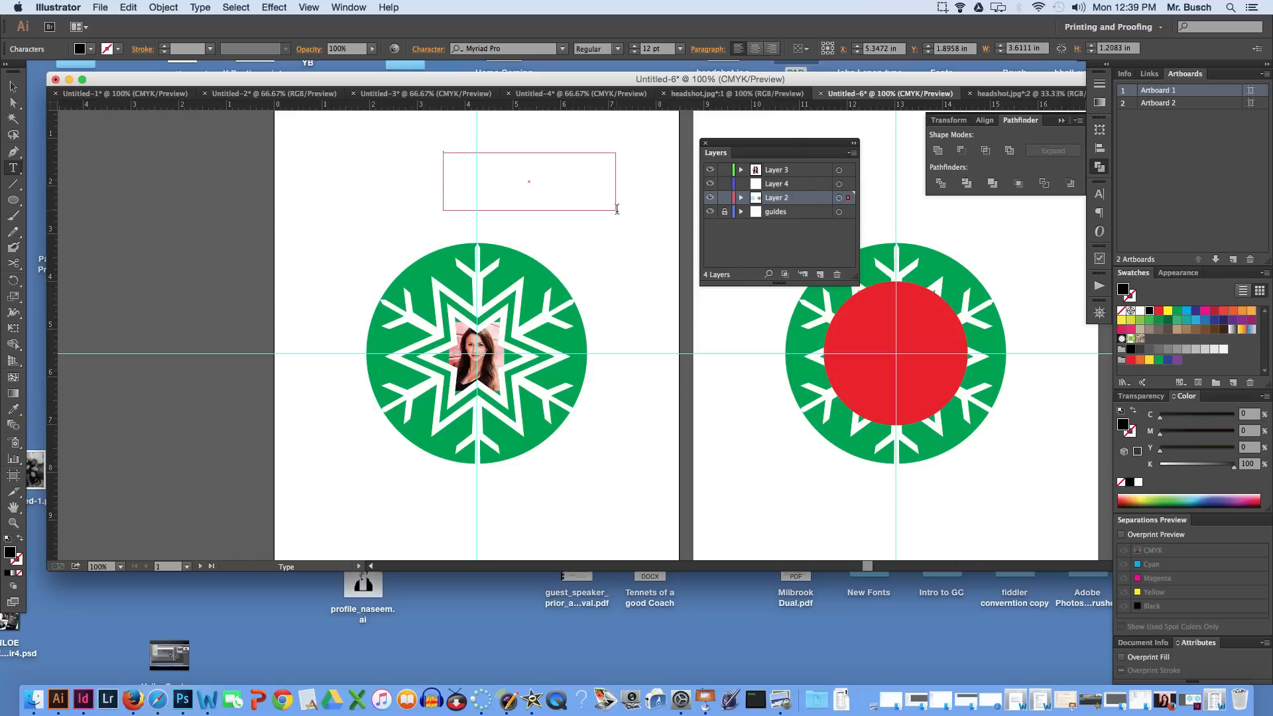
mouse_move(697, 214)
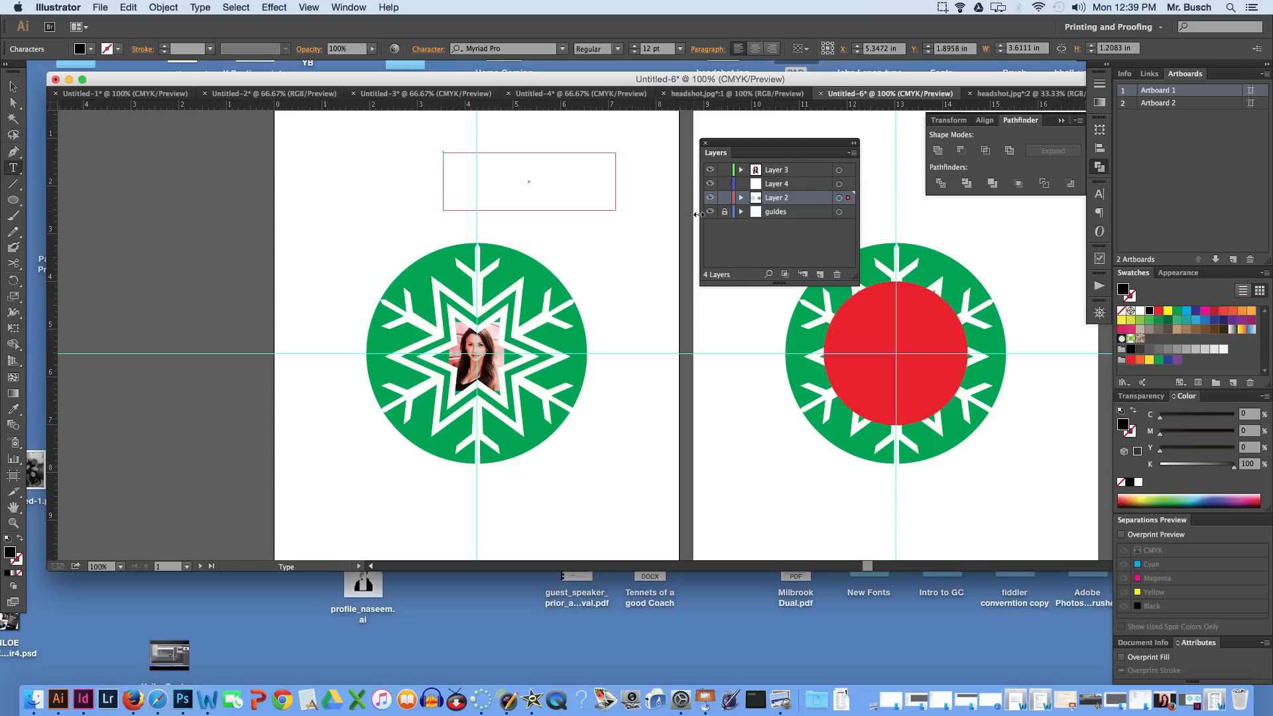
Type 'YHEIJRIOERJOPERPOPOE' as point text and drag it onto the red circle.
left_click(529, 181)
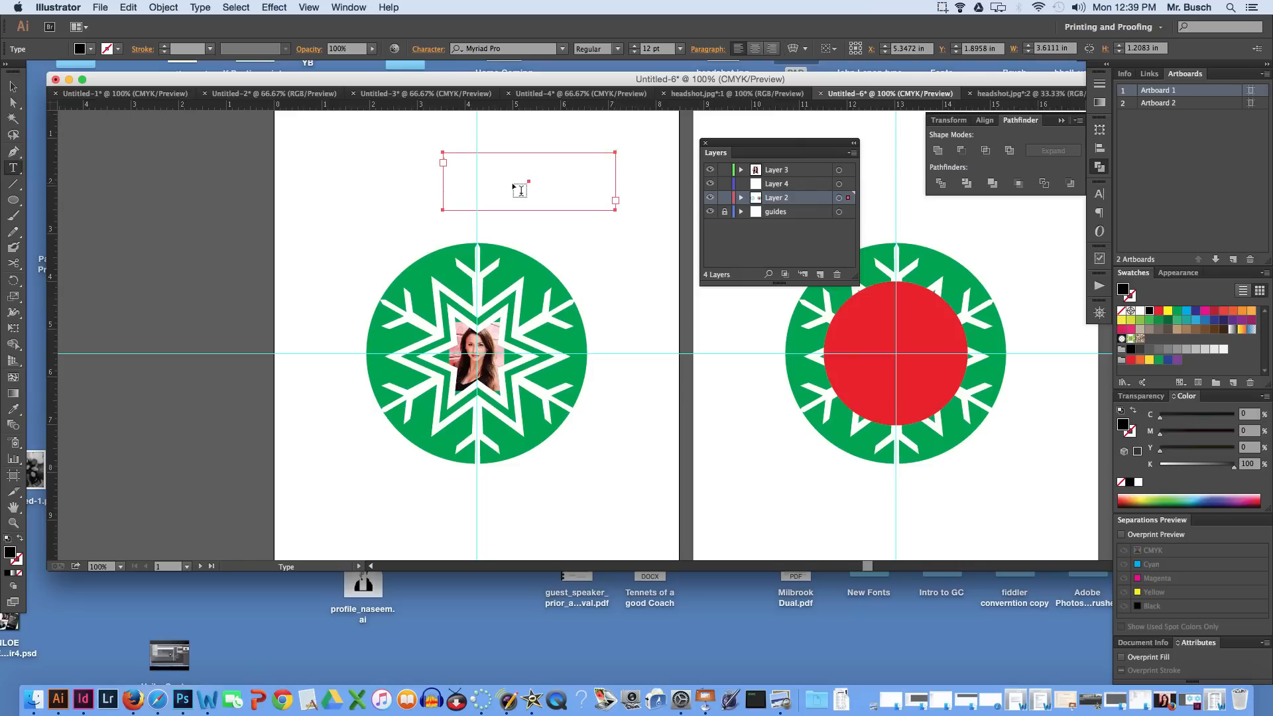
left_click(519, 191)
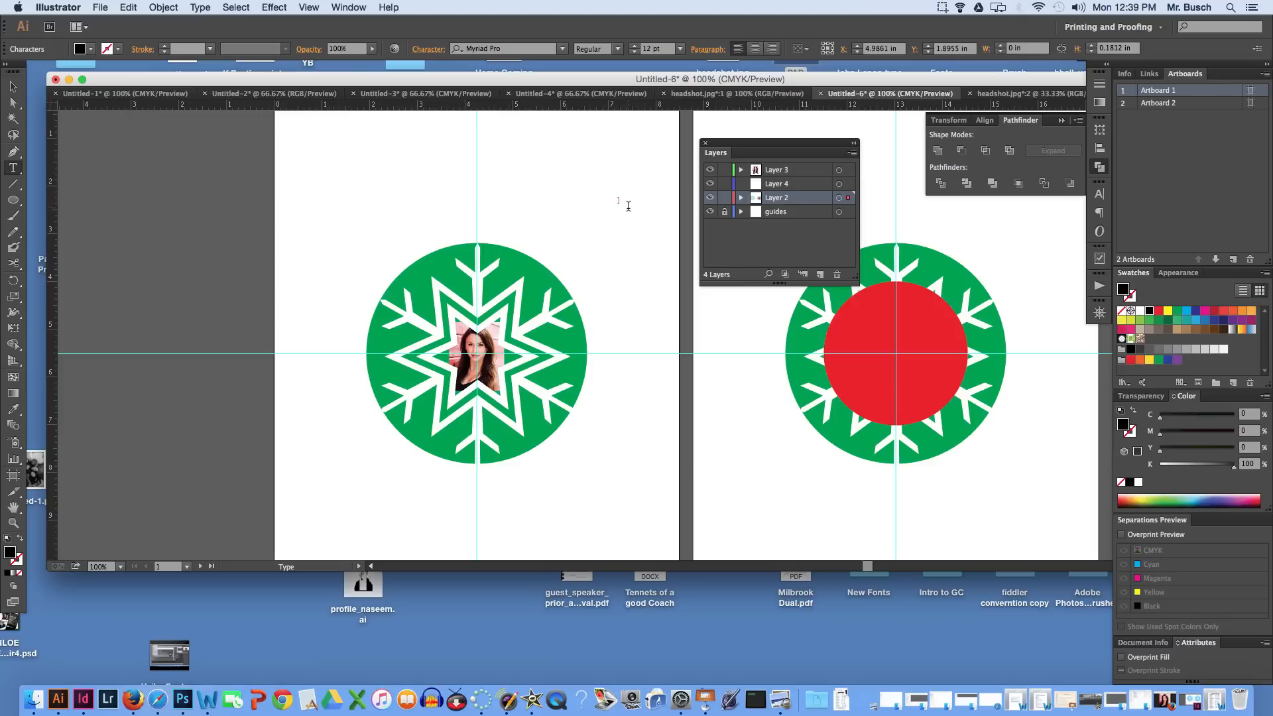
type("YHEIJRIOERJOPERPOPOEJR")
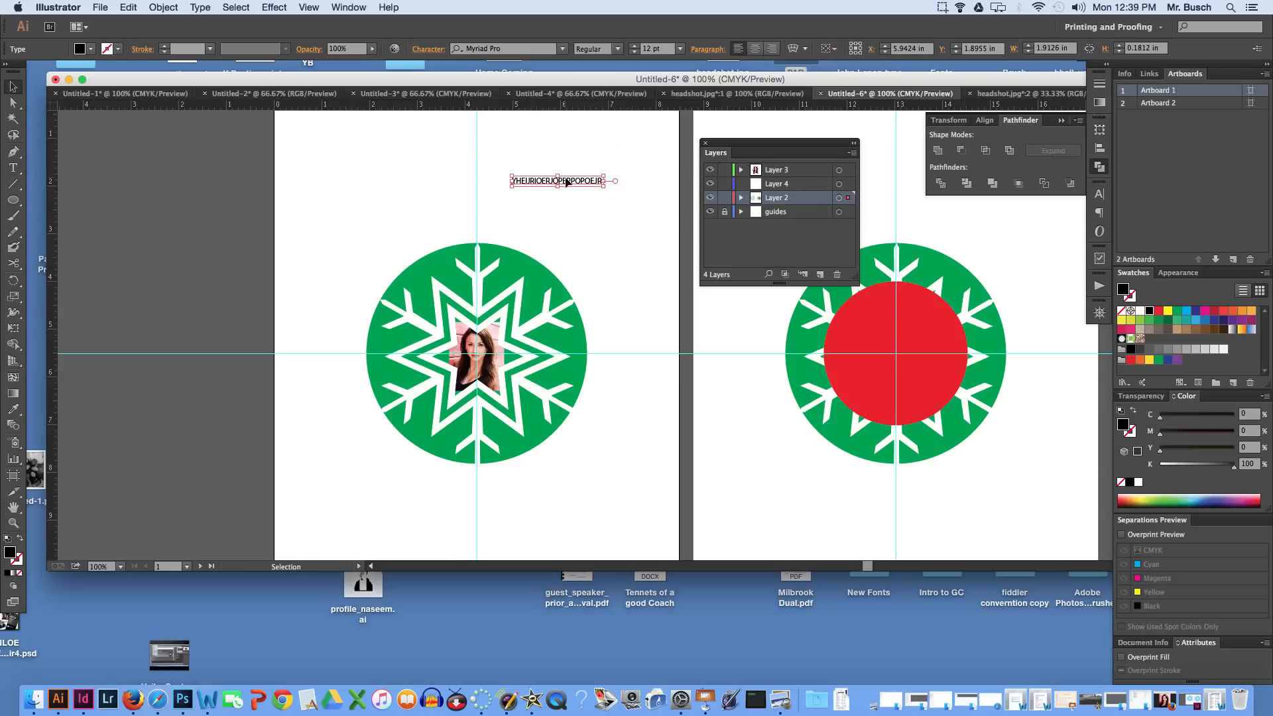
left_click_drag(565, 180, 901, 314)
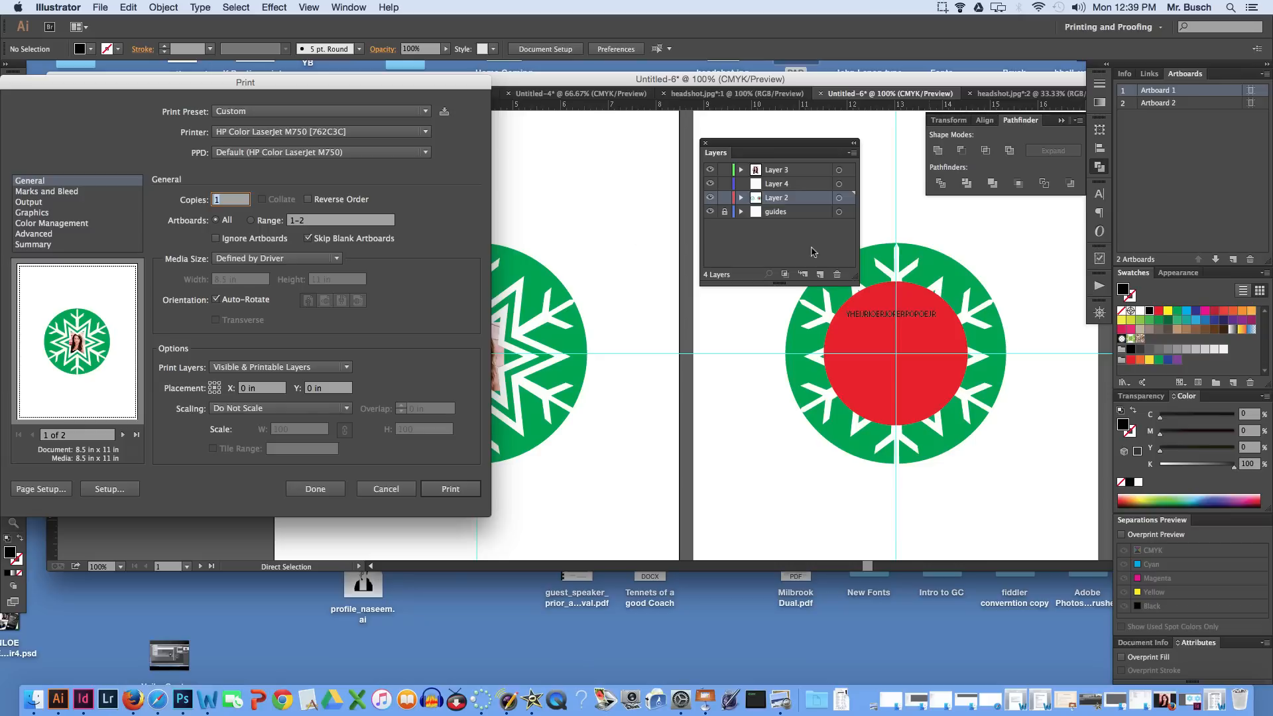
Set the print range to artboards 1–2.
left_click(251, 220)
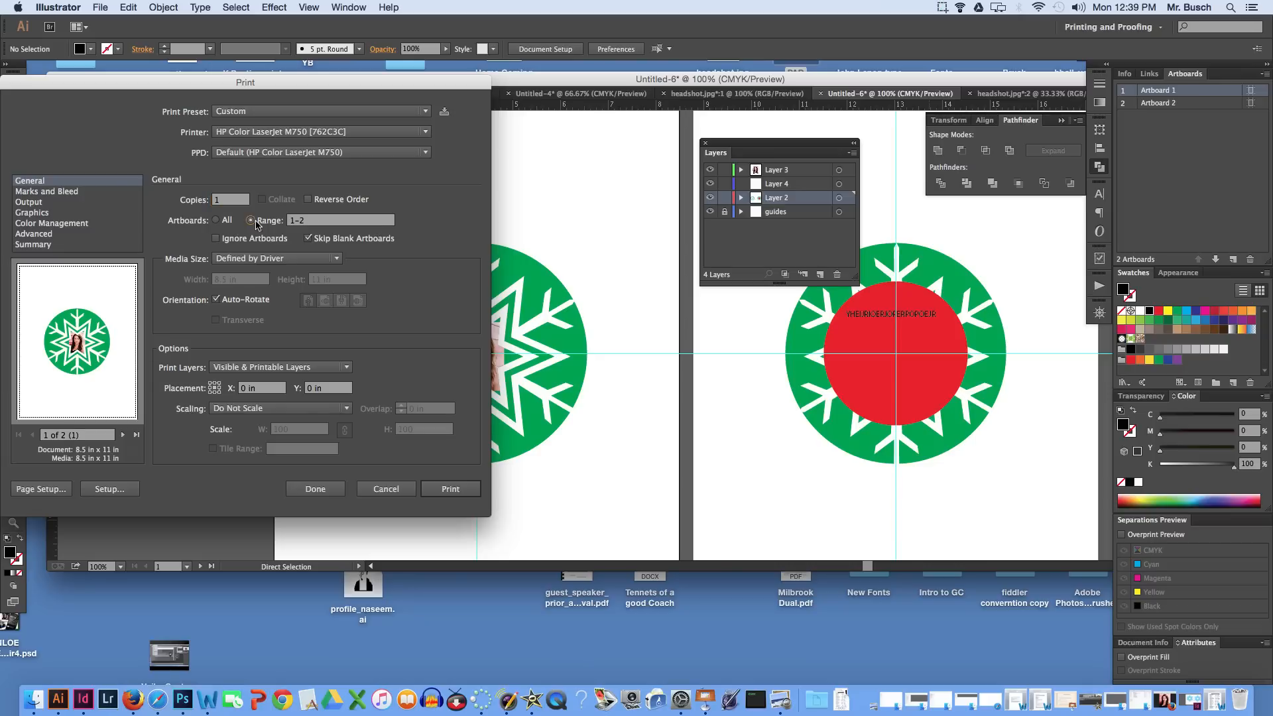